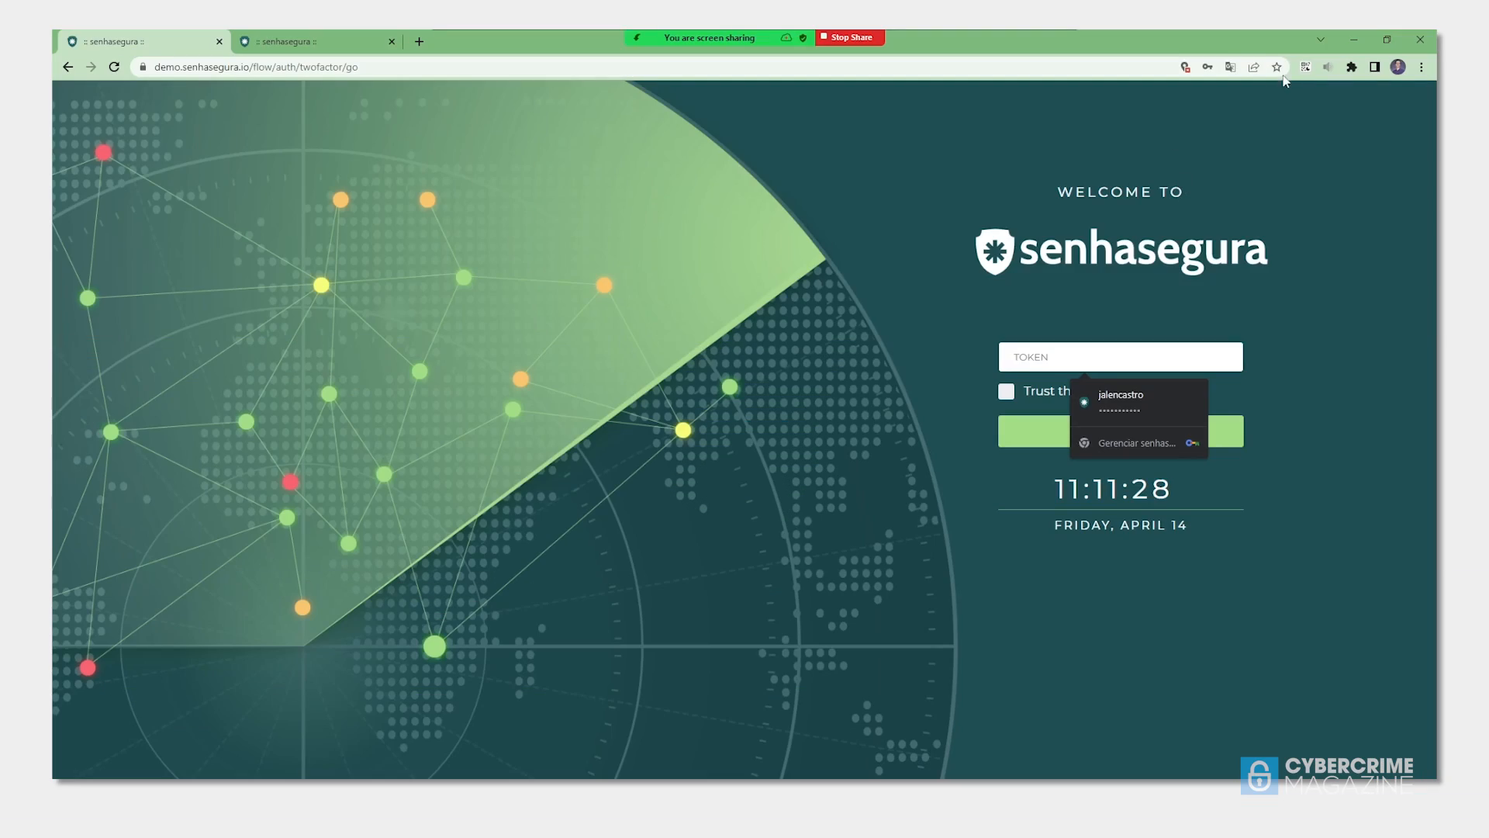
Submit the two-factor token with 'Trust this computer for 1 hour' ticked and log in.
{"action": "left_click", "coordinate": [1304, 66]}
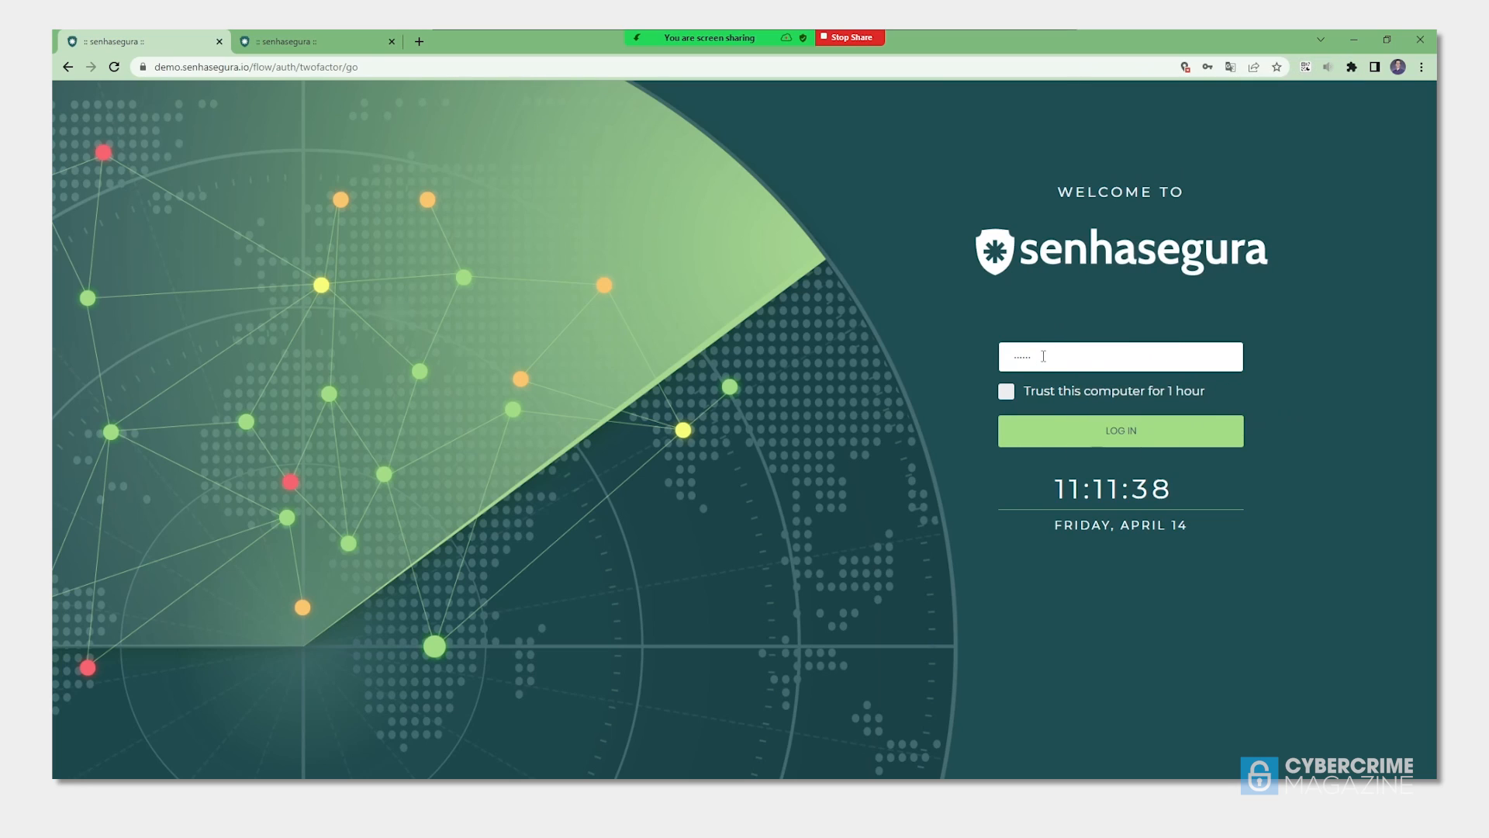
{"action": "left_click", "coordinate": [1005, 391]}
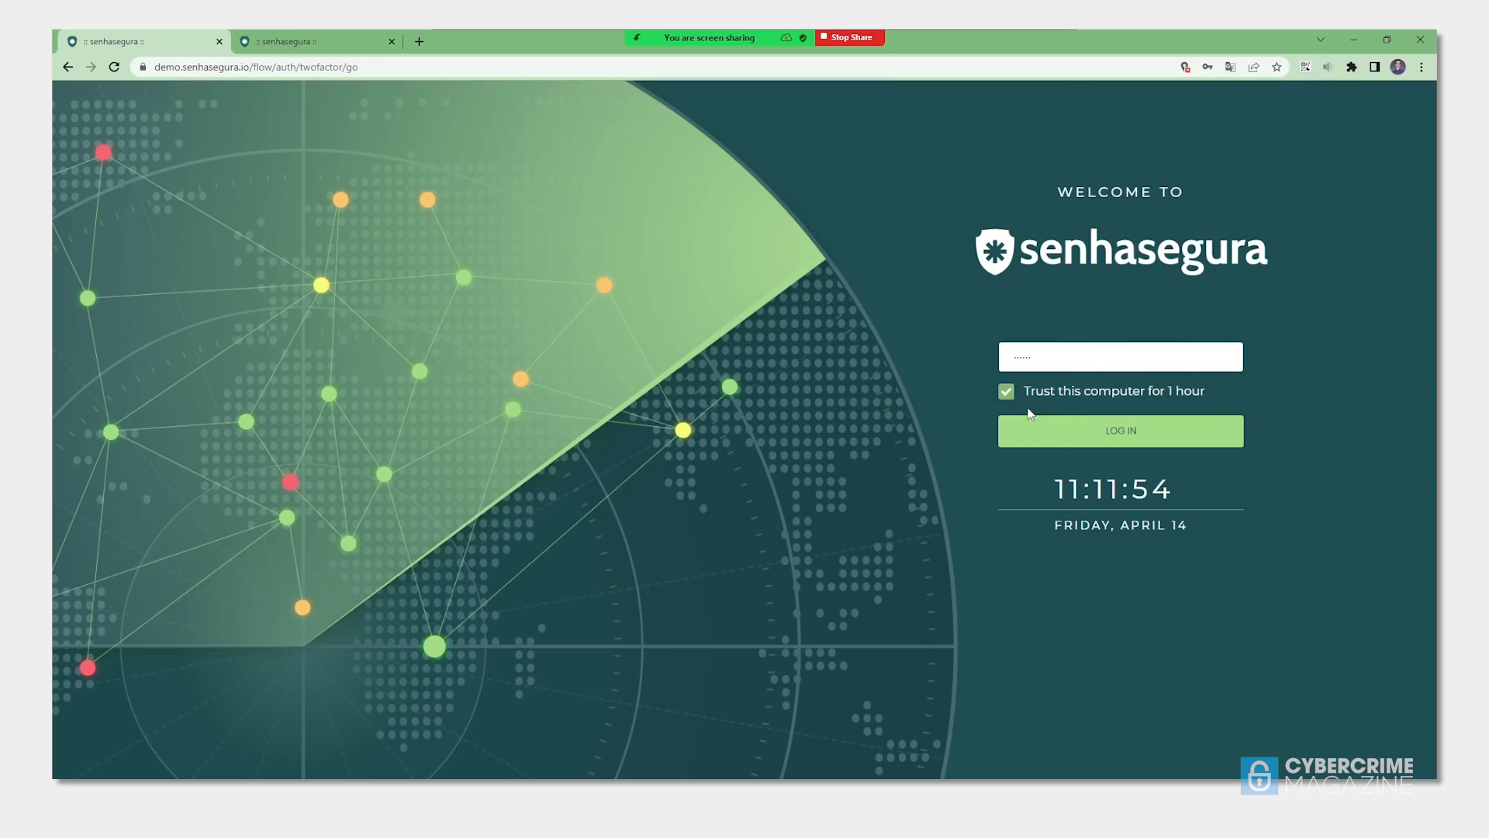
{"action": "left_click", "coordinate": [1119, 430]}
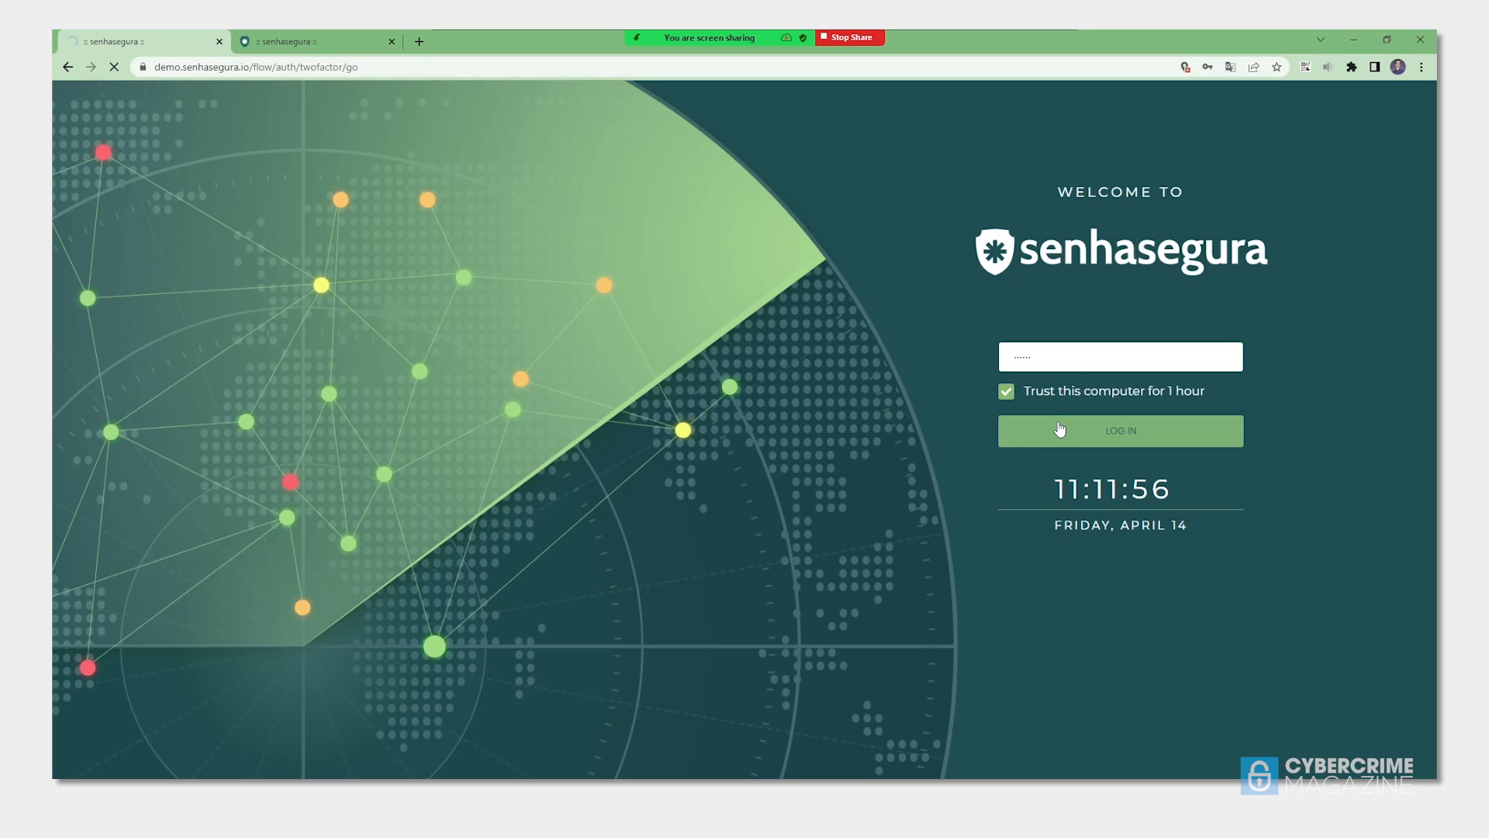
{"action": "left_click", "coordinate": [1119, 430]}
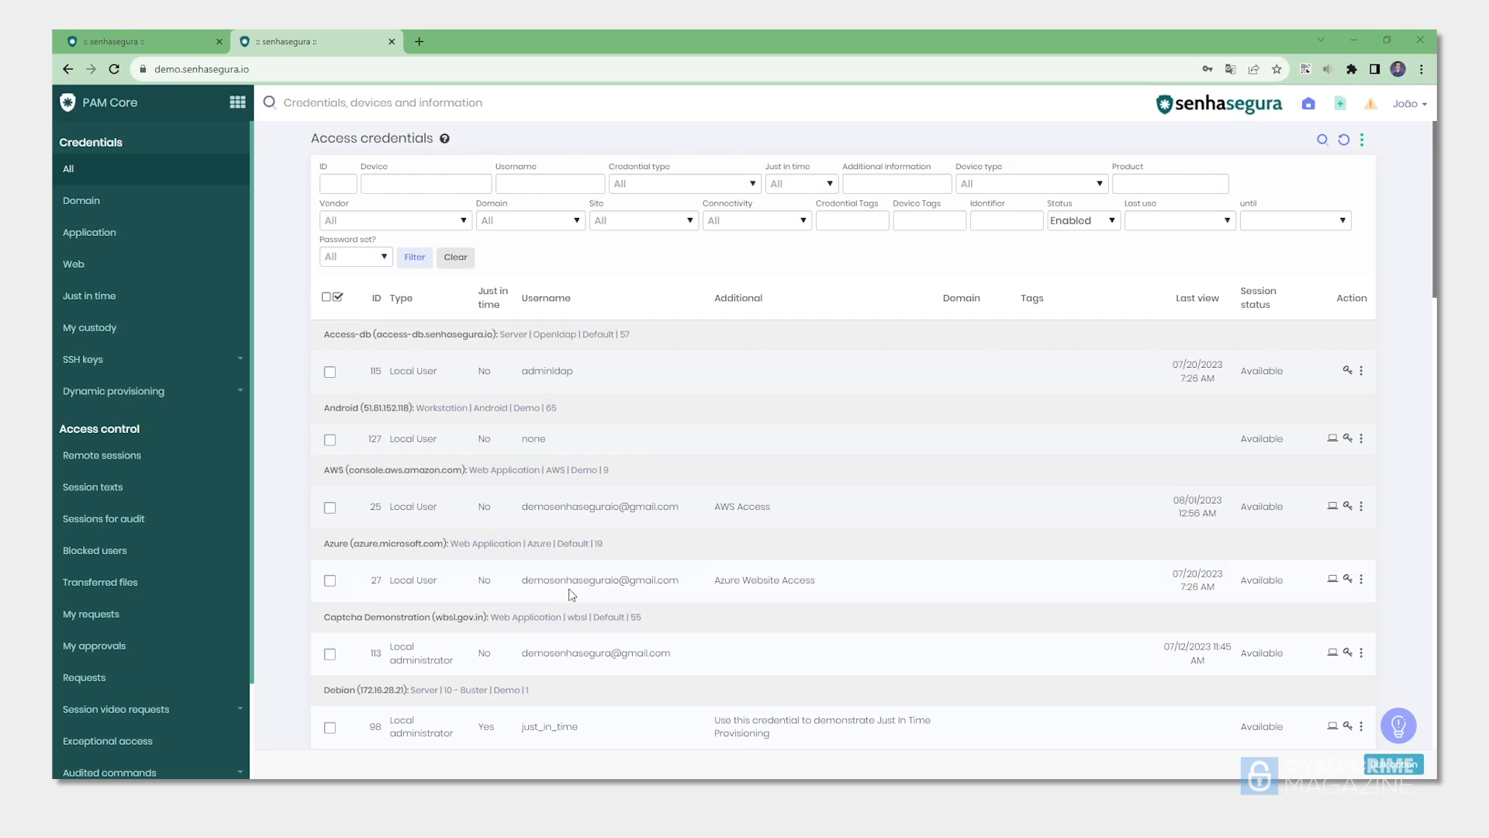
{"action": "mouse_move", "coordinate": [661, 558]}
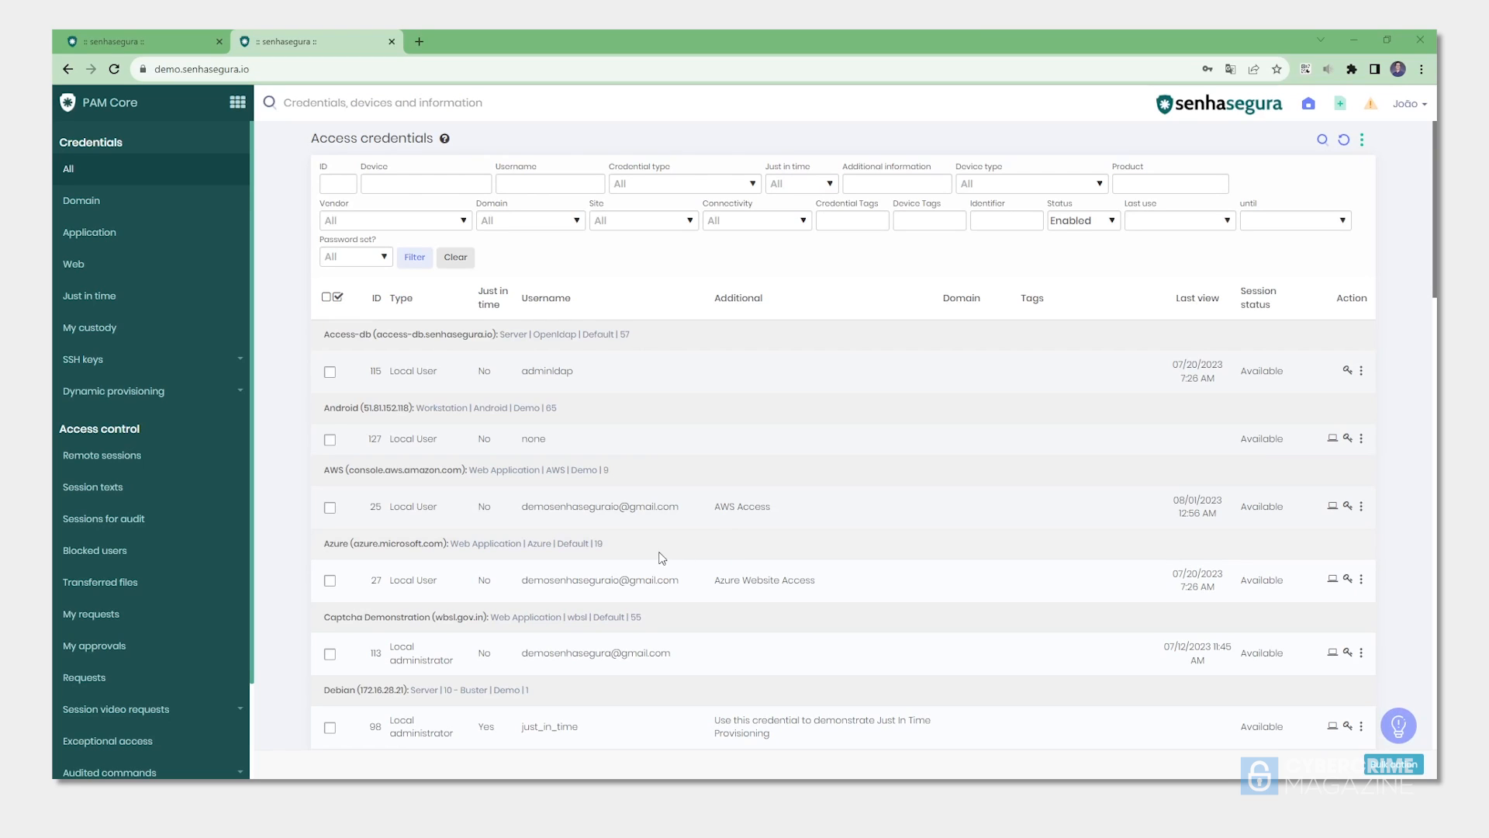
{"action": "double_click", "coordinate": [599, 506]}
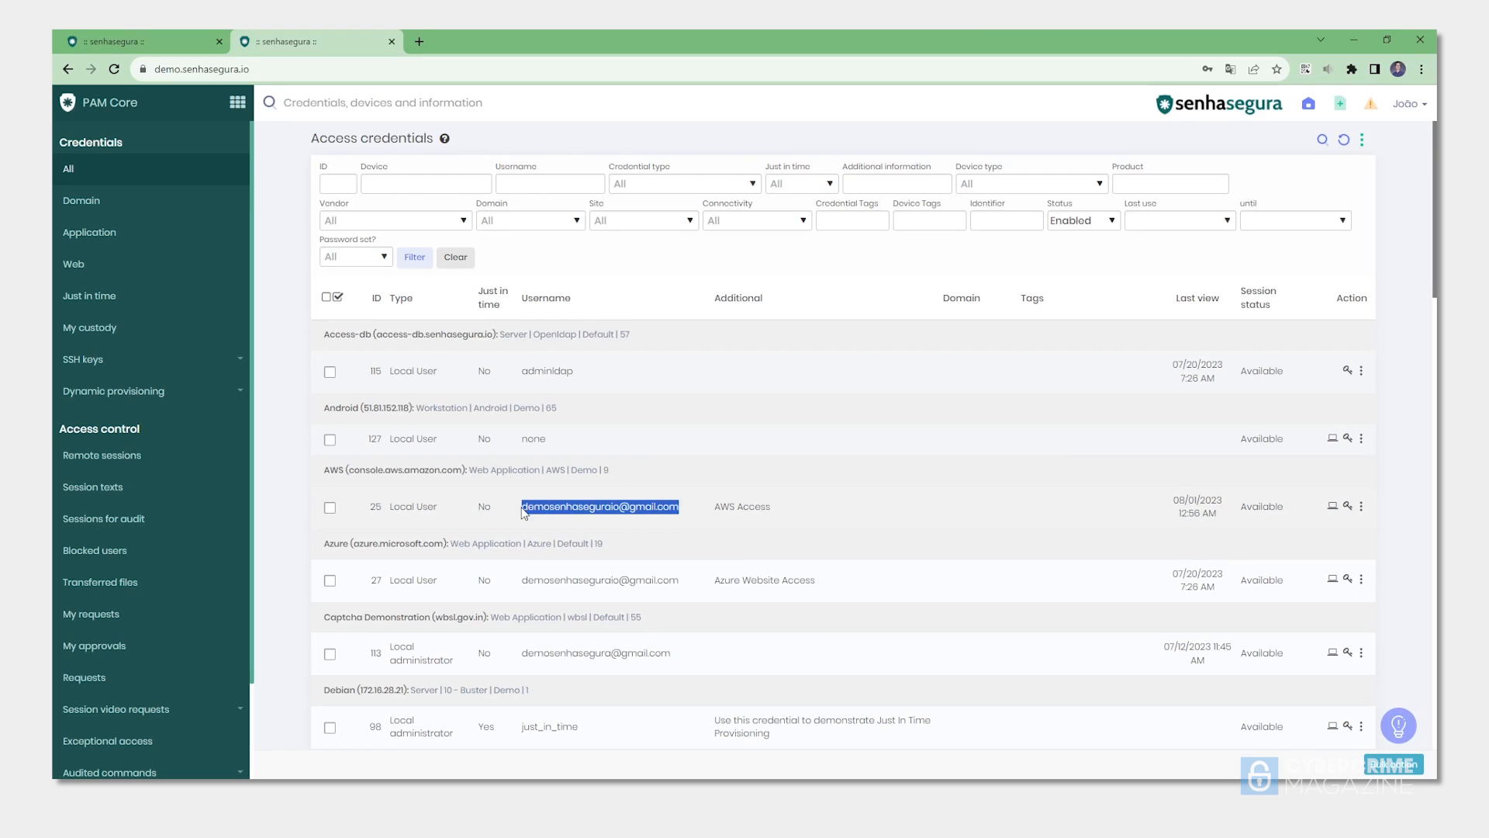
{"action": "left_click", "coordinate": [599, 505]}
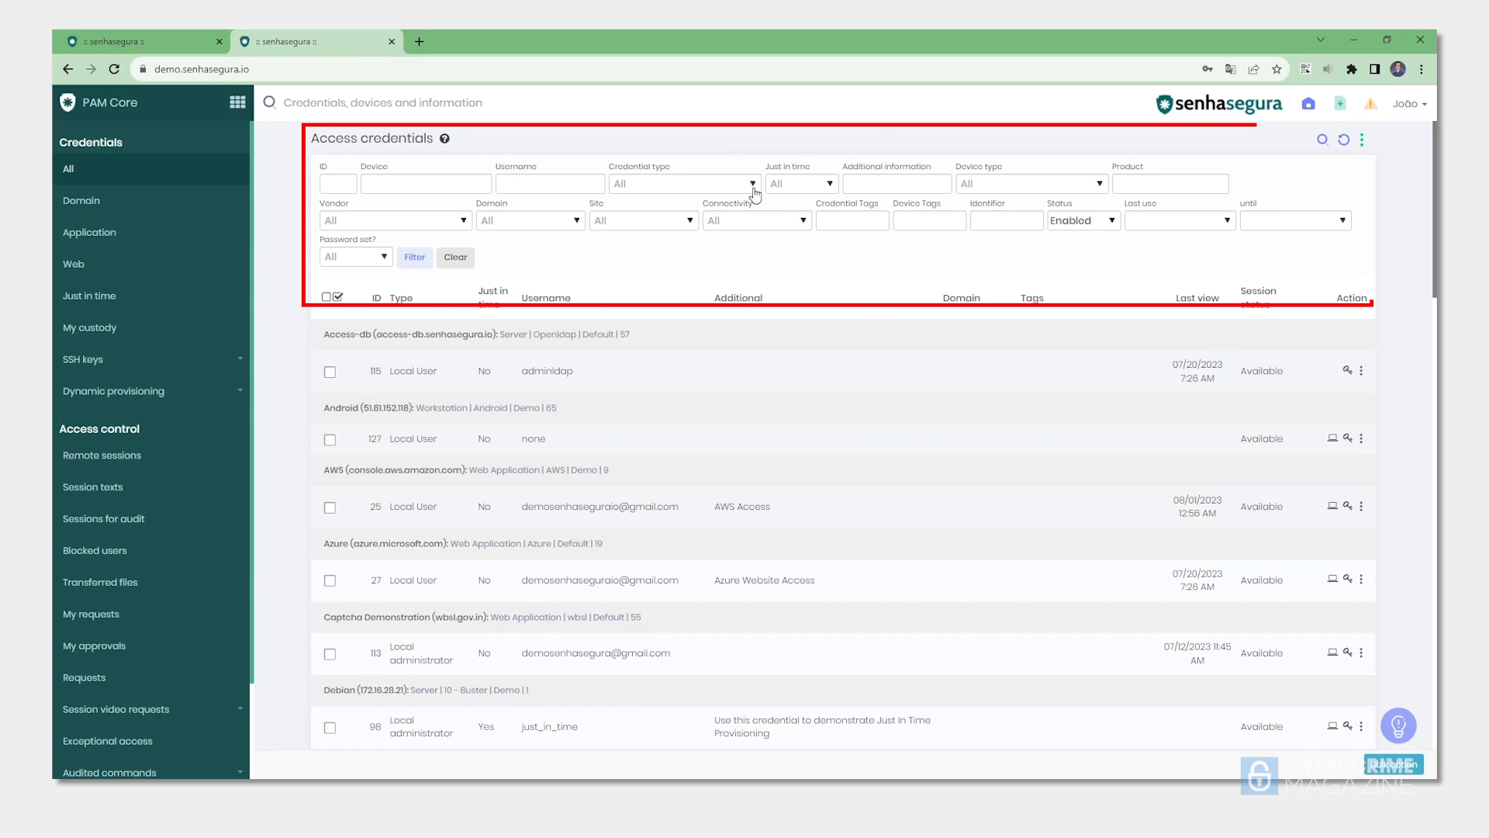
{"action": "left_click", "coordinate": [682, 183]}
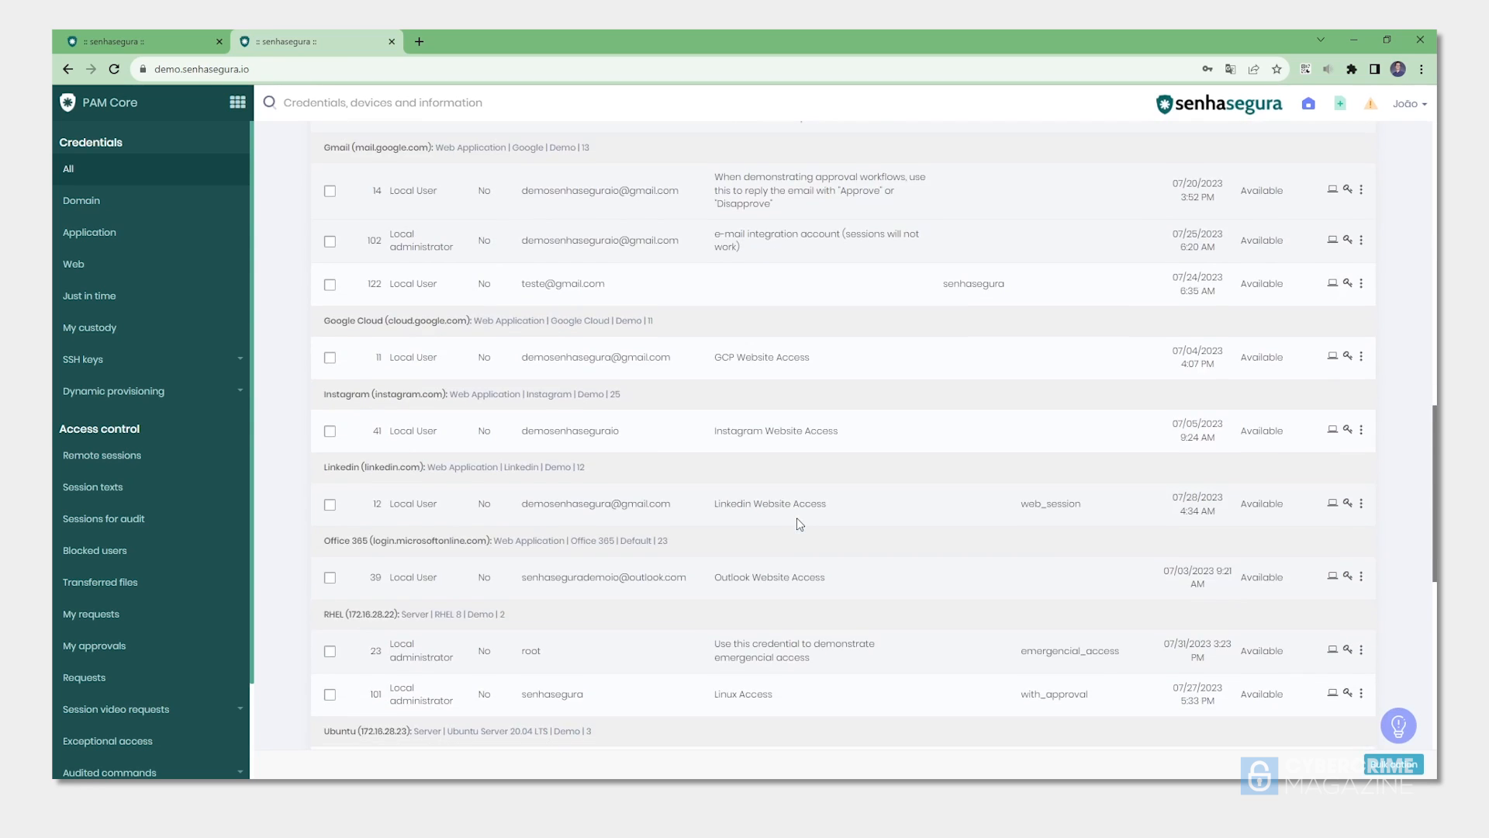
{"action": "scroll", "scroll_direction": "down", "scroll_amount": 3}
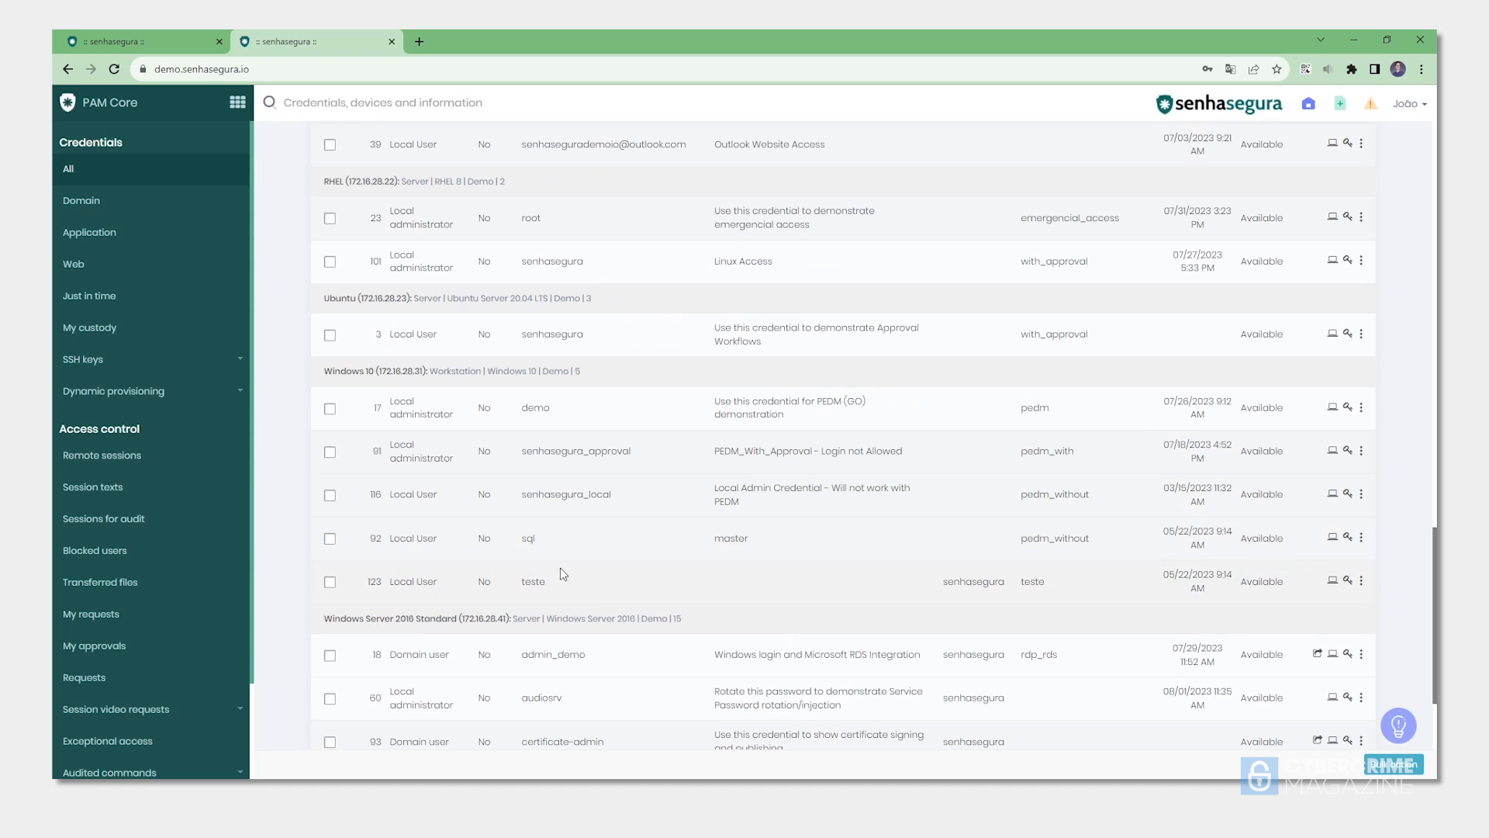
{"action": "double_click", "coordinate": [576, 450]}
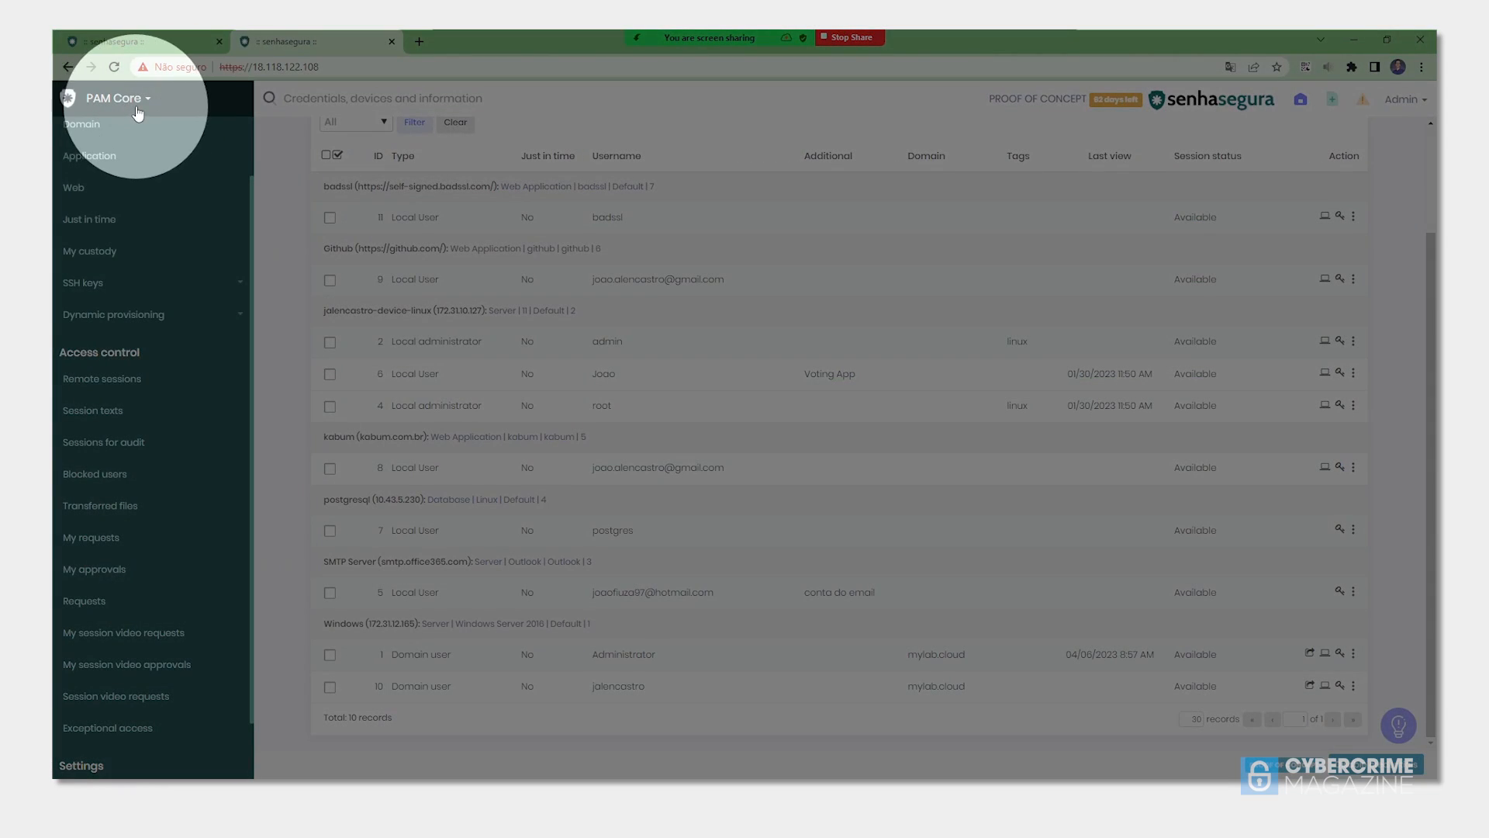
Switch to the Discovery module and show its discovered Windows domain and Debian Linux credentials.
{"action": "left_click", "coordinate": [113, 98]}
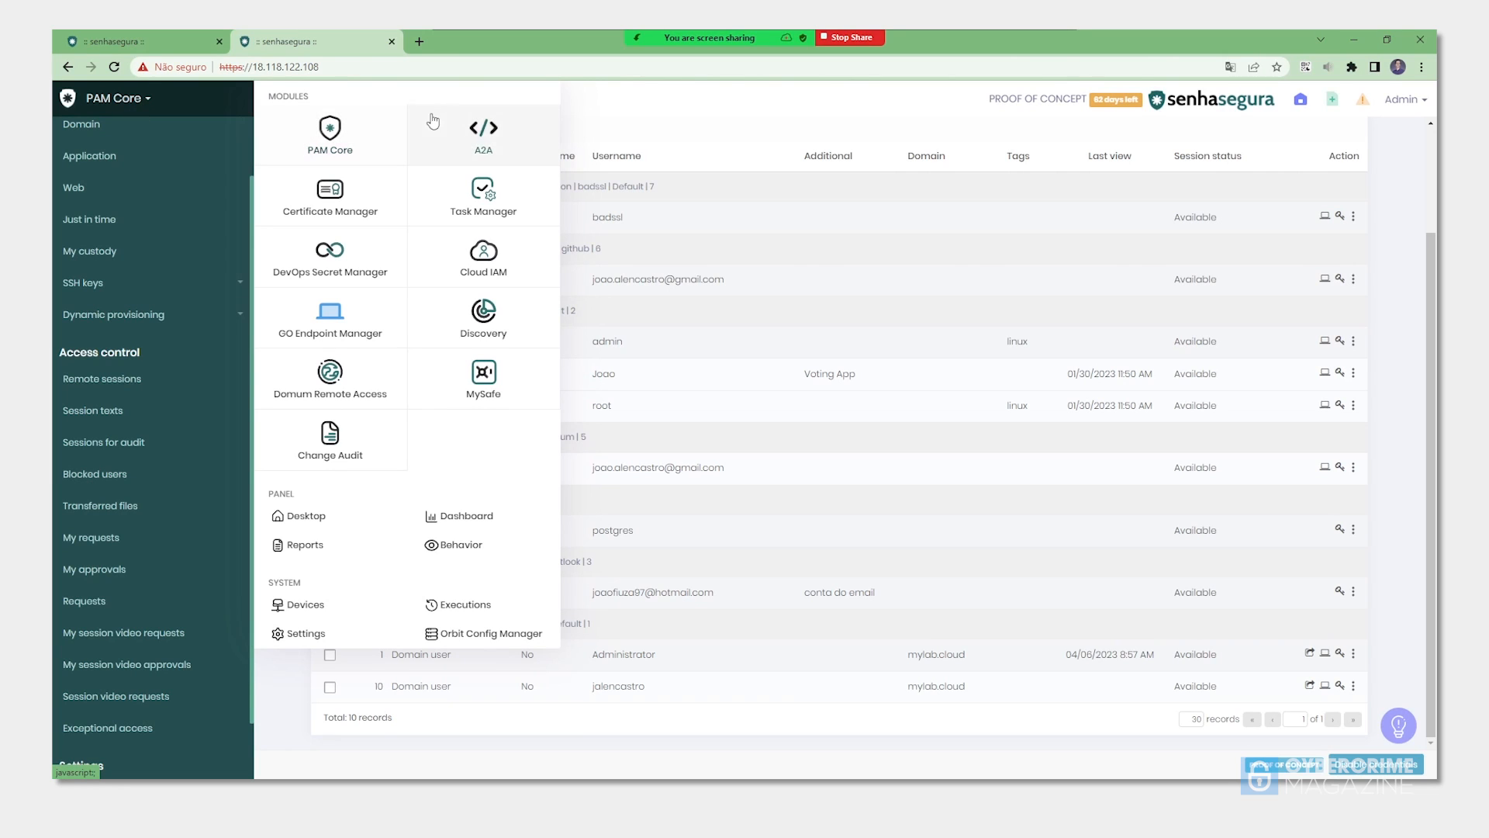
{"action": "mouse_move", "coordinate": [453, 142]}
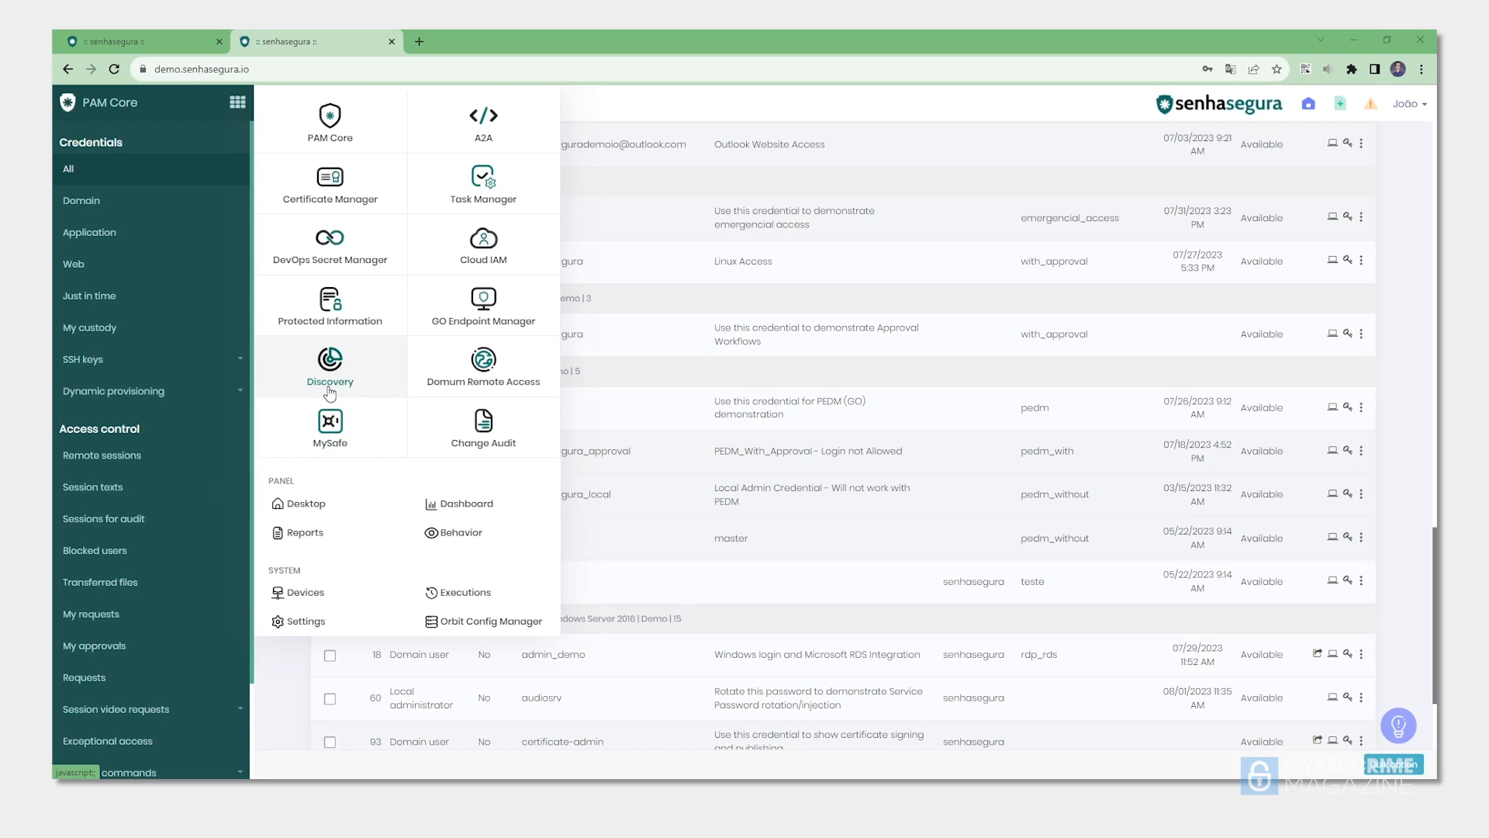
{"action": "mouse_move", "coordinate": [329, 392]}
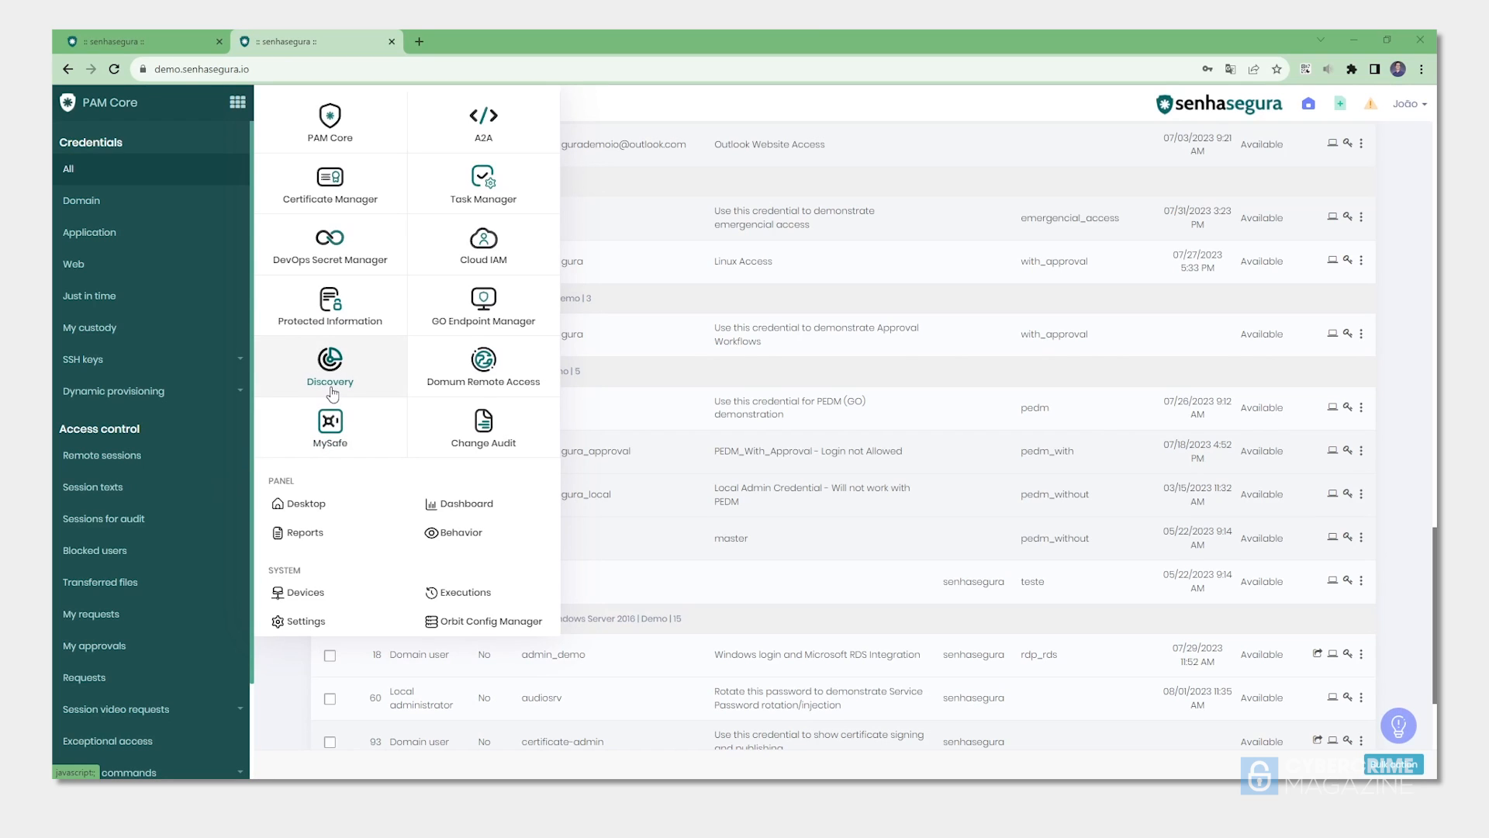
{"action": "left_click", "coordinate": [329, 366]}
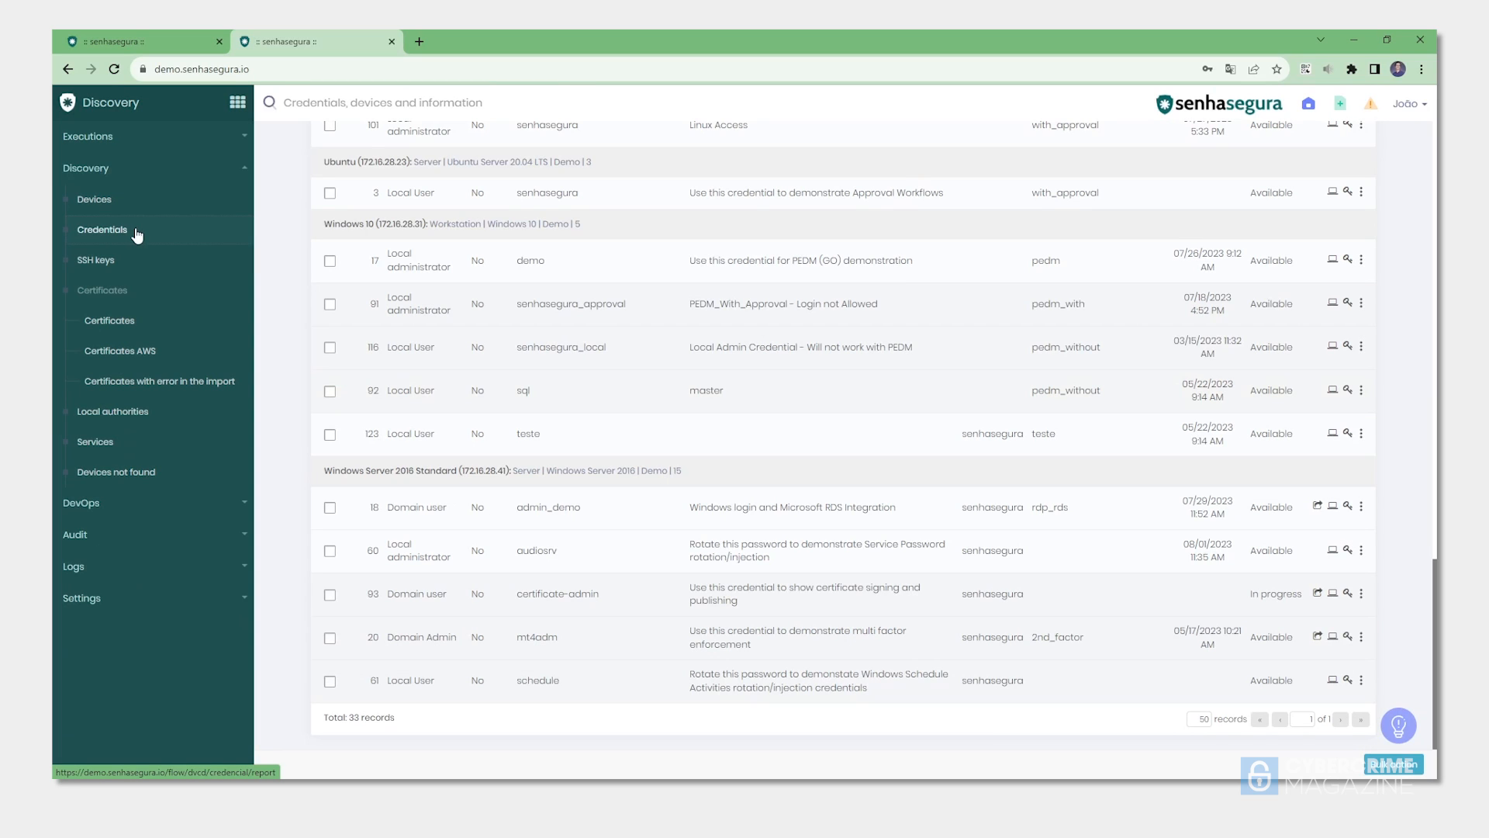
{"action": "left_click", "coordinate": [103, 229]}
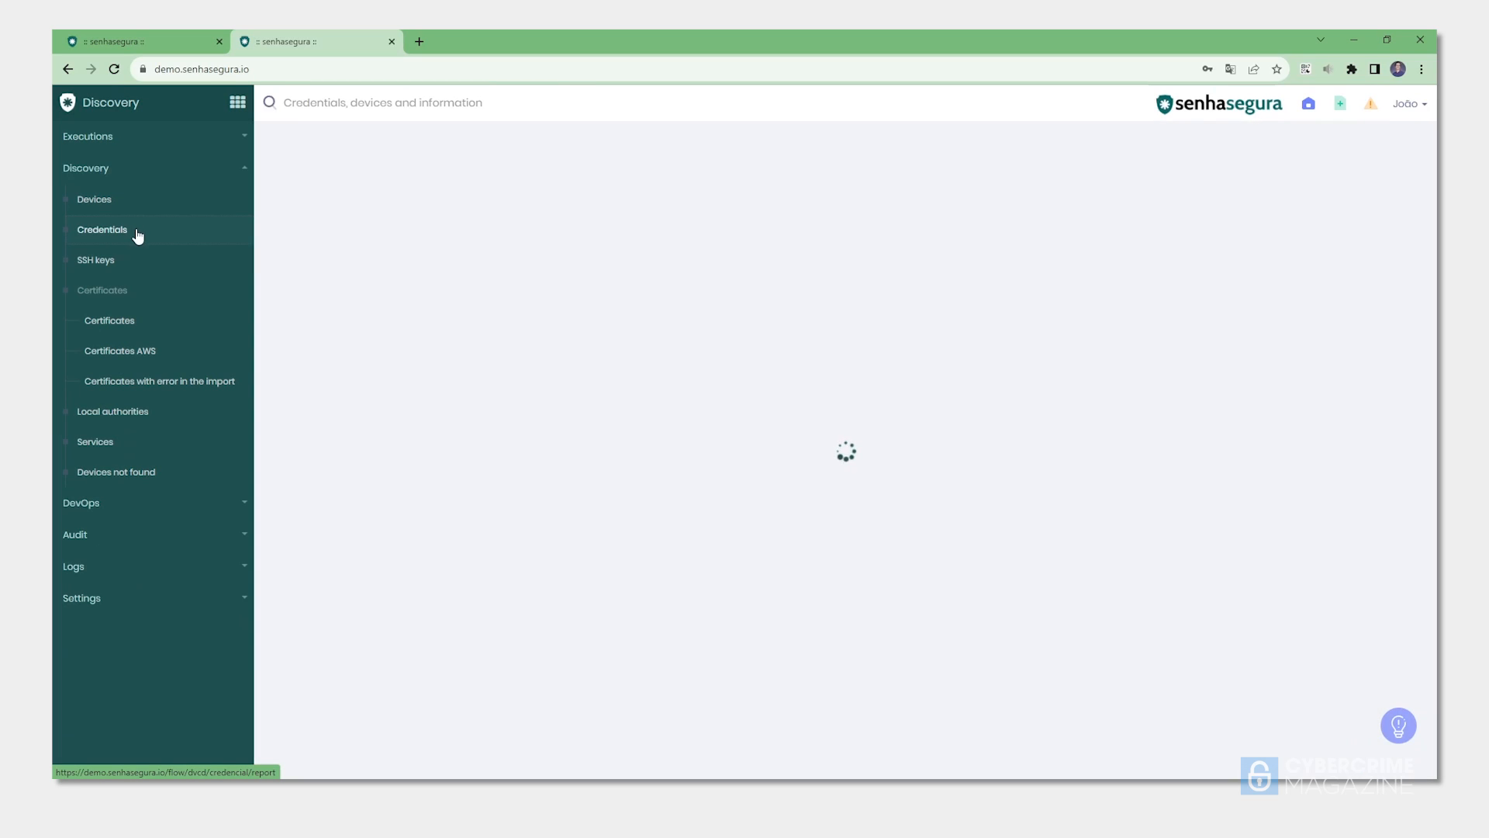
{"action": "left_click", "coordinate": [102, 229]}
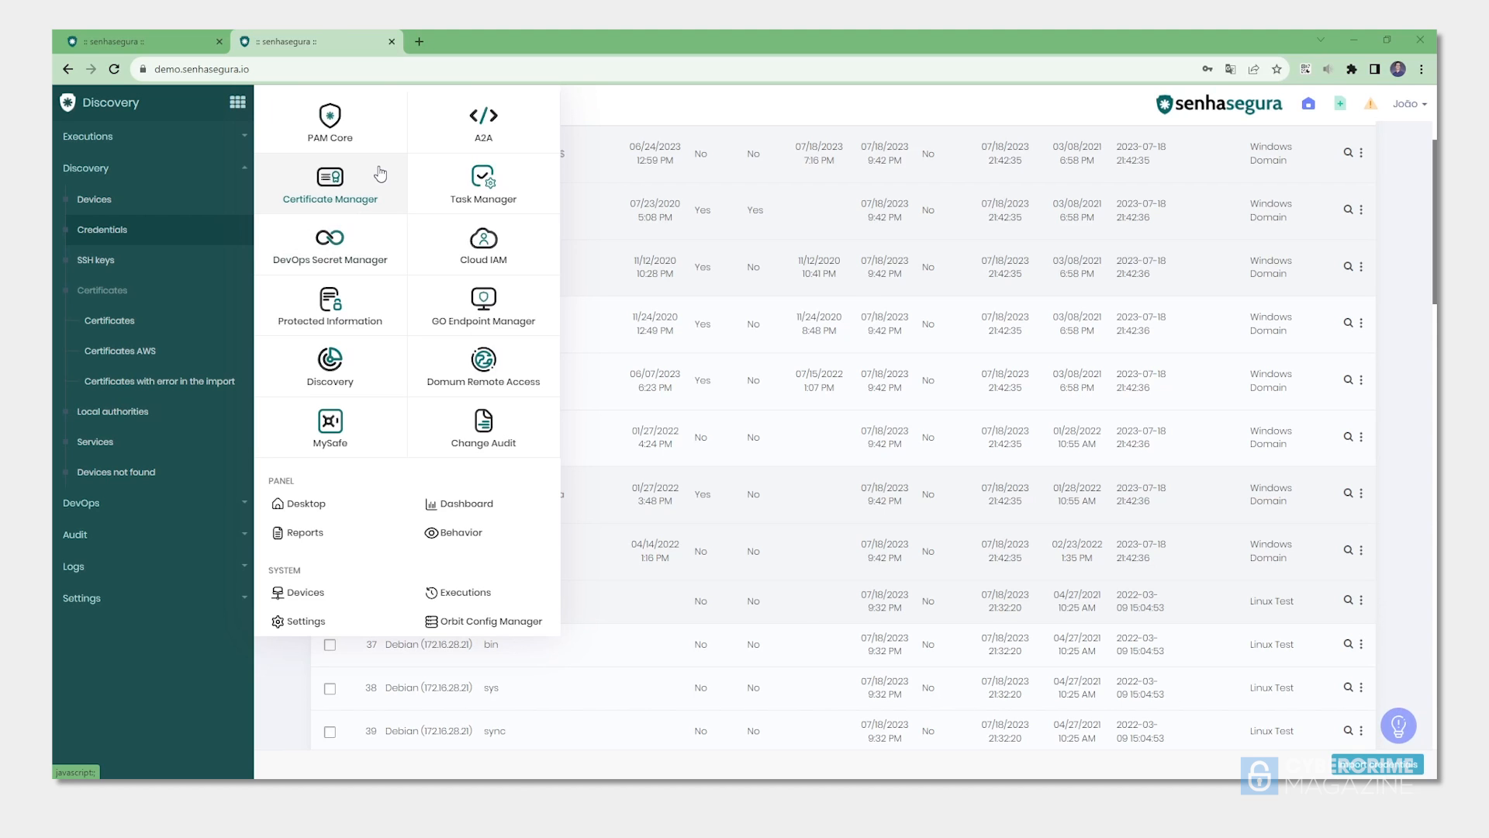
Review Certificate Manager's risk radar and certificate requests, then move to DevOps Secret Manager.
{"action": "left_click", "coordinate": [329, 183]}
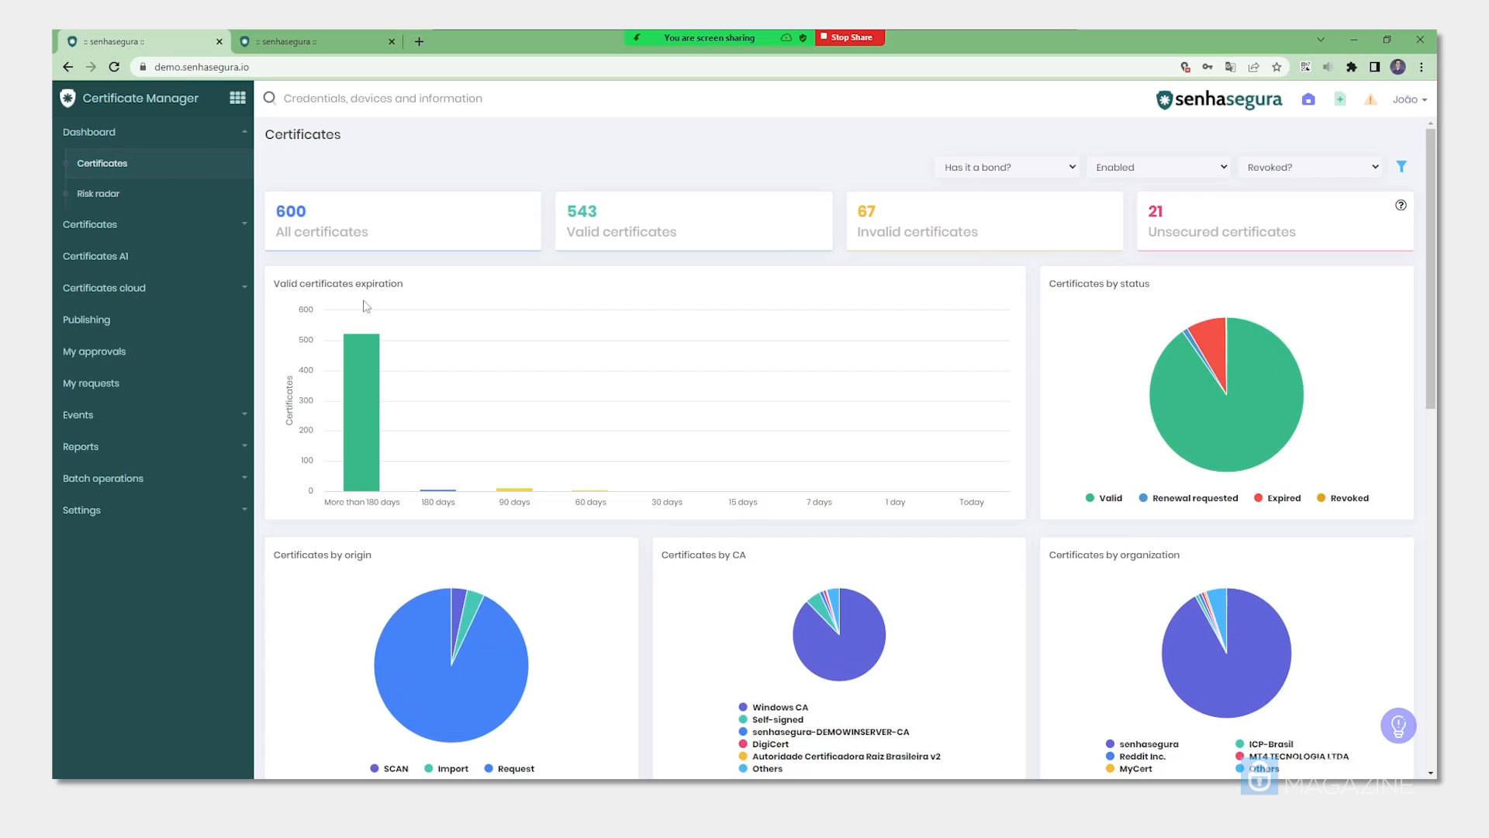
{"action": "mouse_move", "coordinate": [1225, 226]}
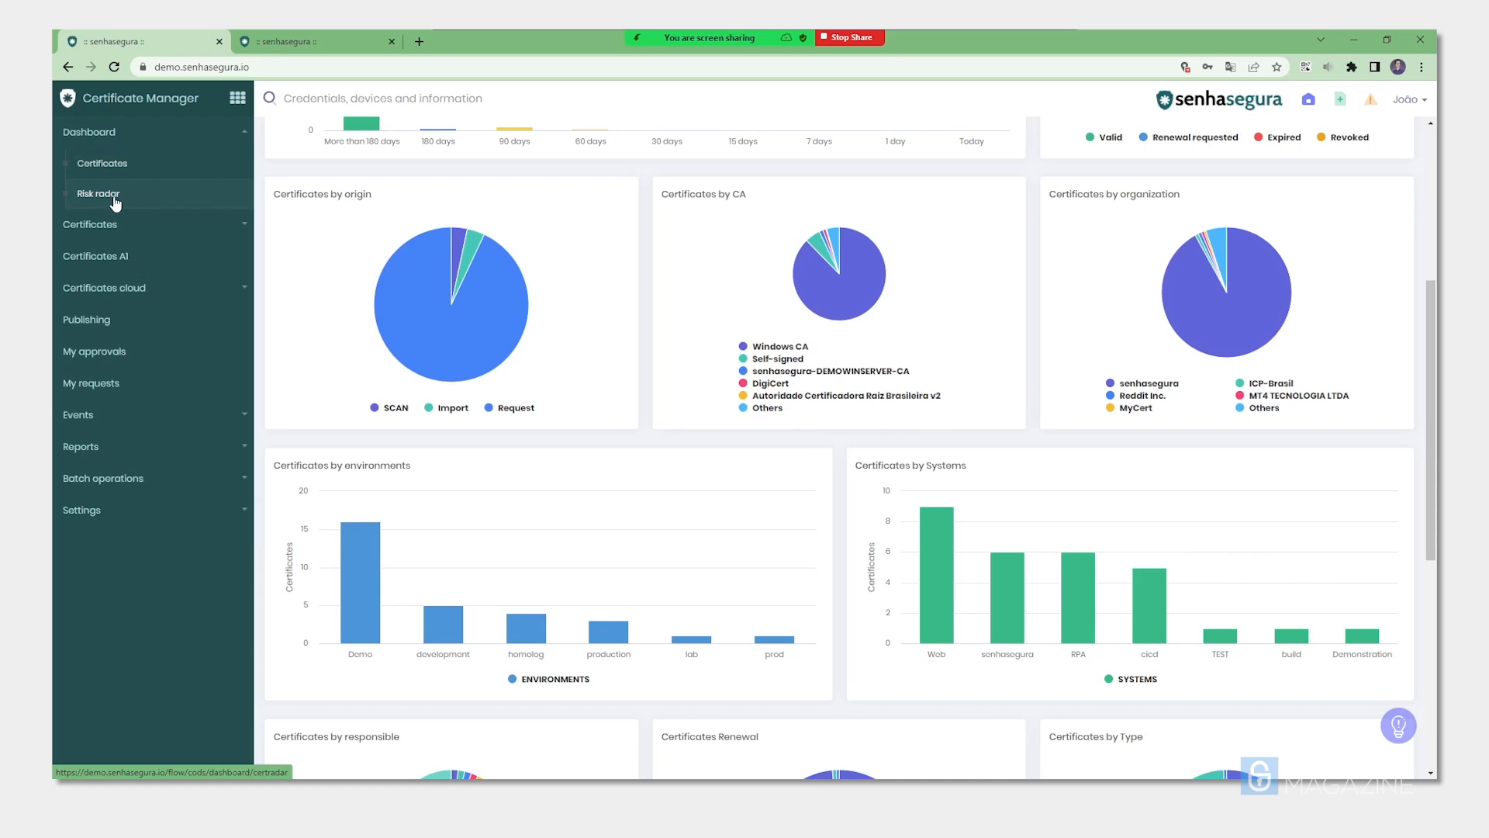
{"action": "left_click", "coordinate": [99, 192]}
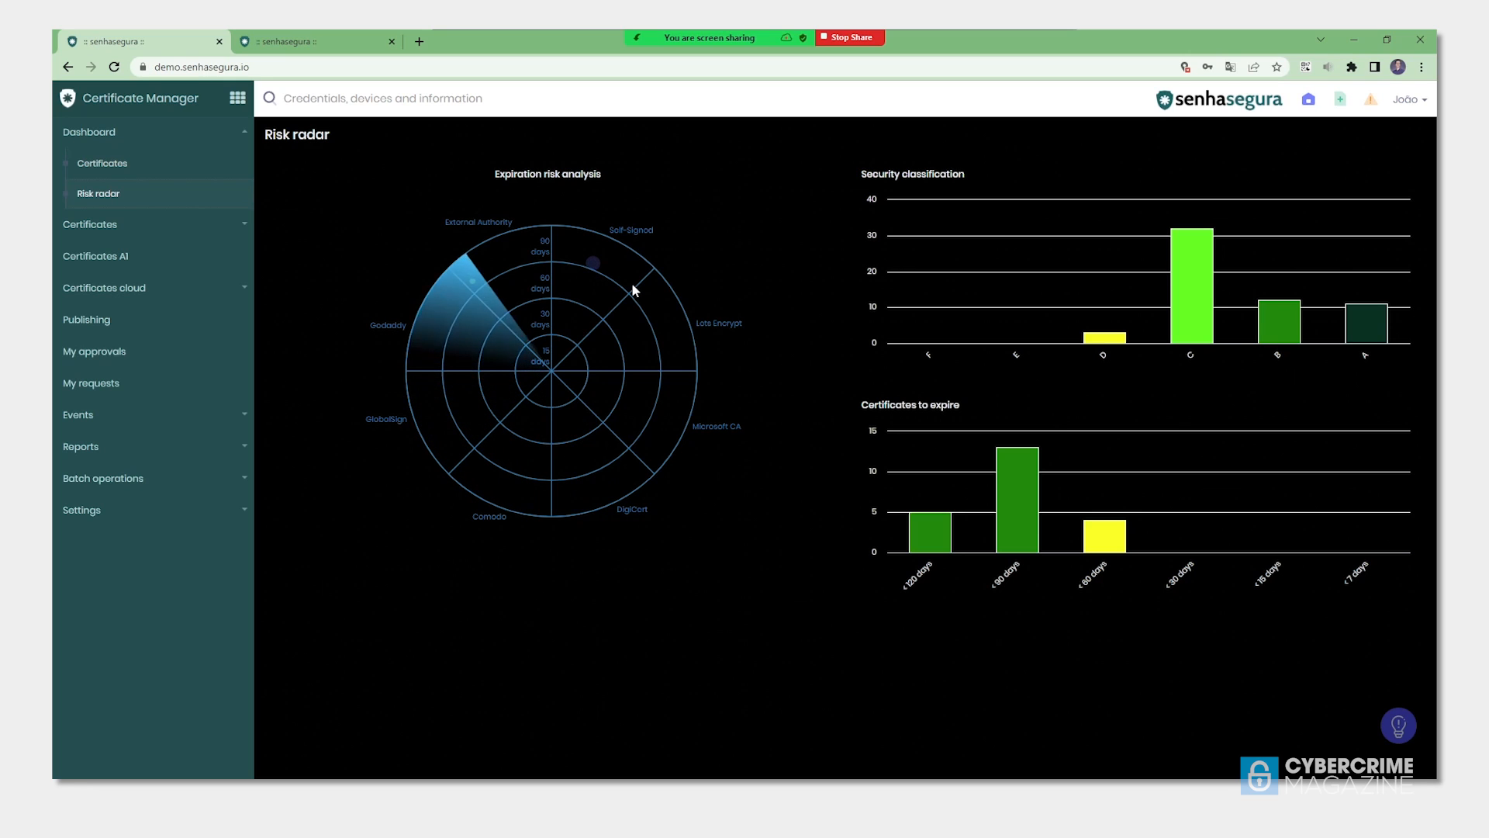
{"action": "left_click", "coordinate": [102, 163]}
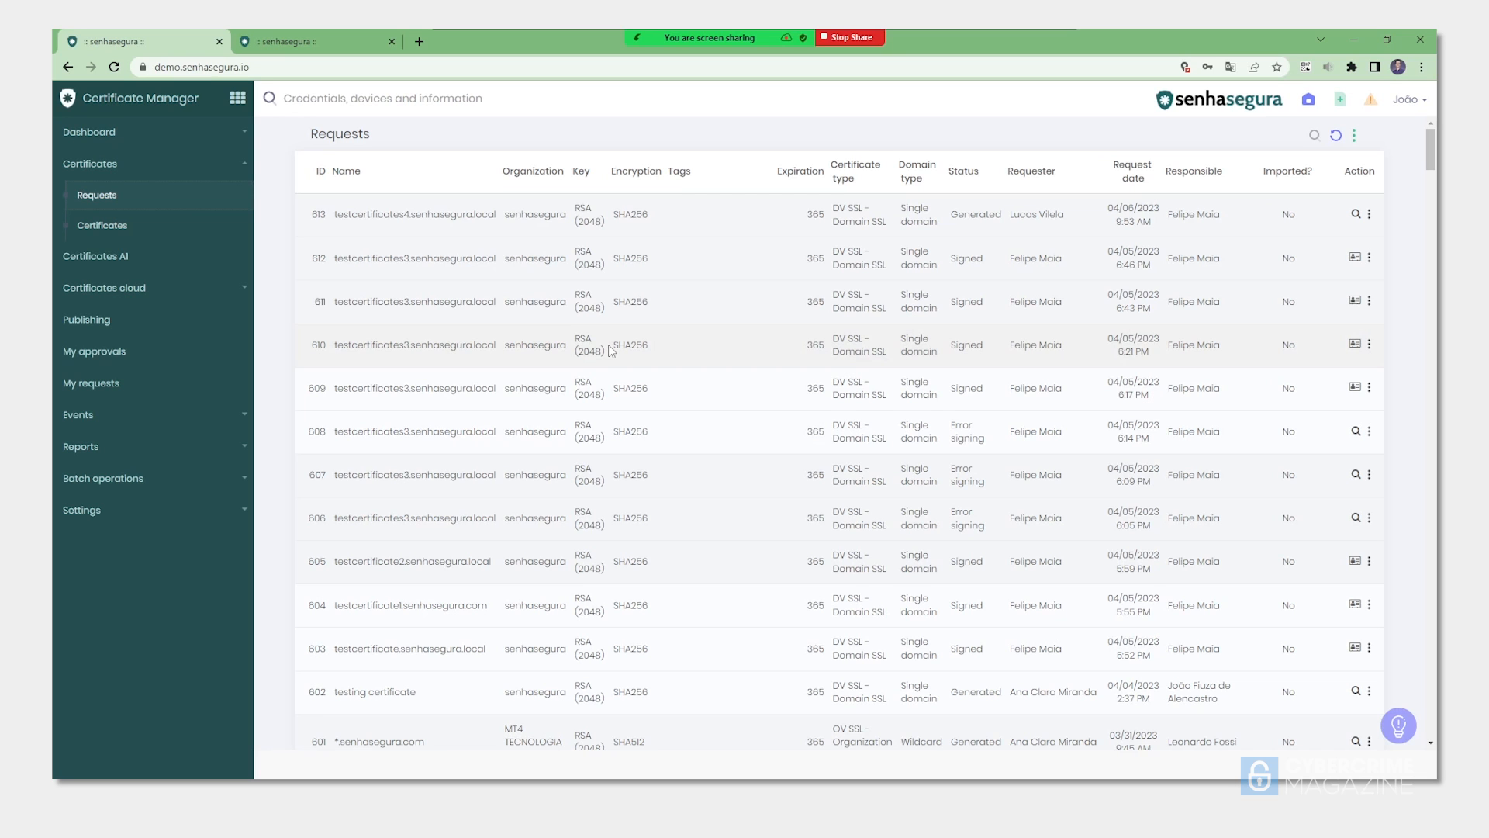
{"action": "left_click", "coordinate": [238, 97]}
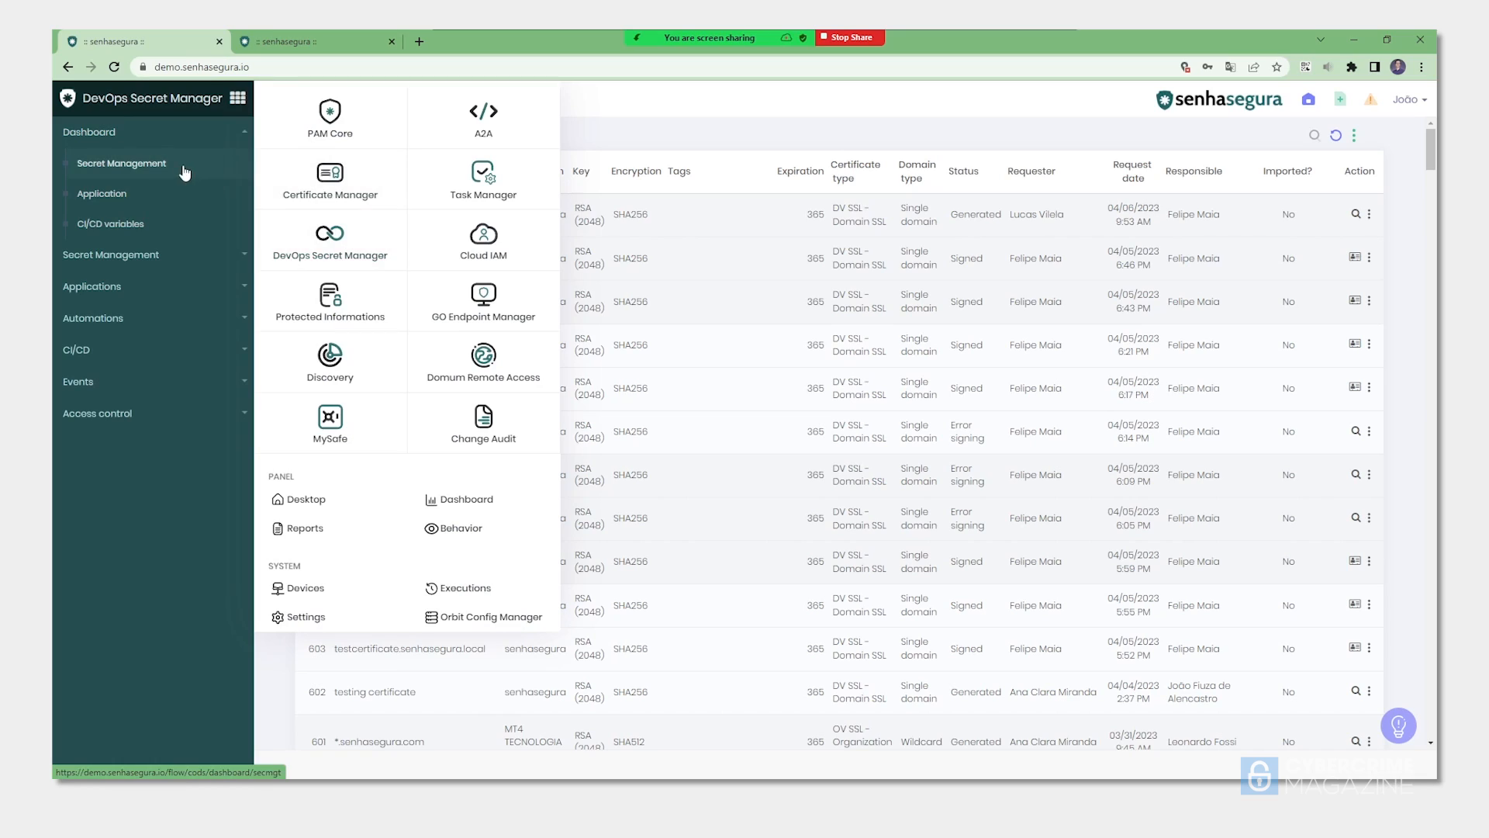
Review the Secret Management dashboard, then switch to PAM Core's 33-record credentials list.
{"action": "left_click", "coordinate": [121, 168]}
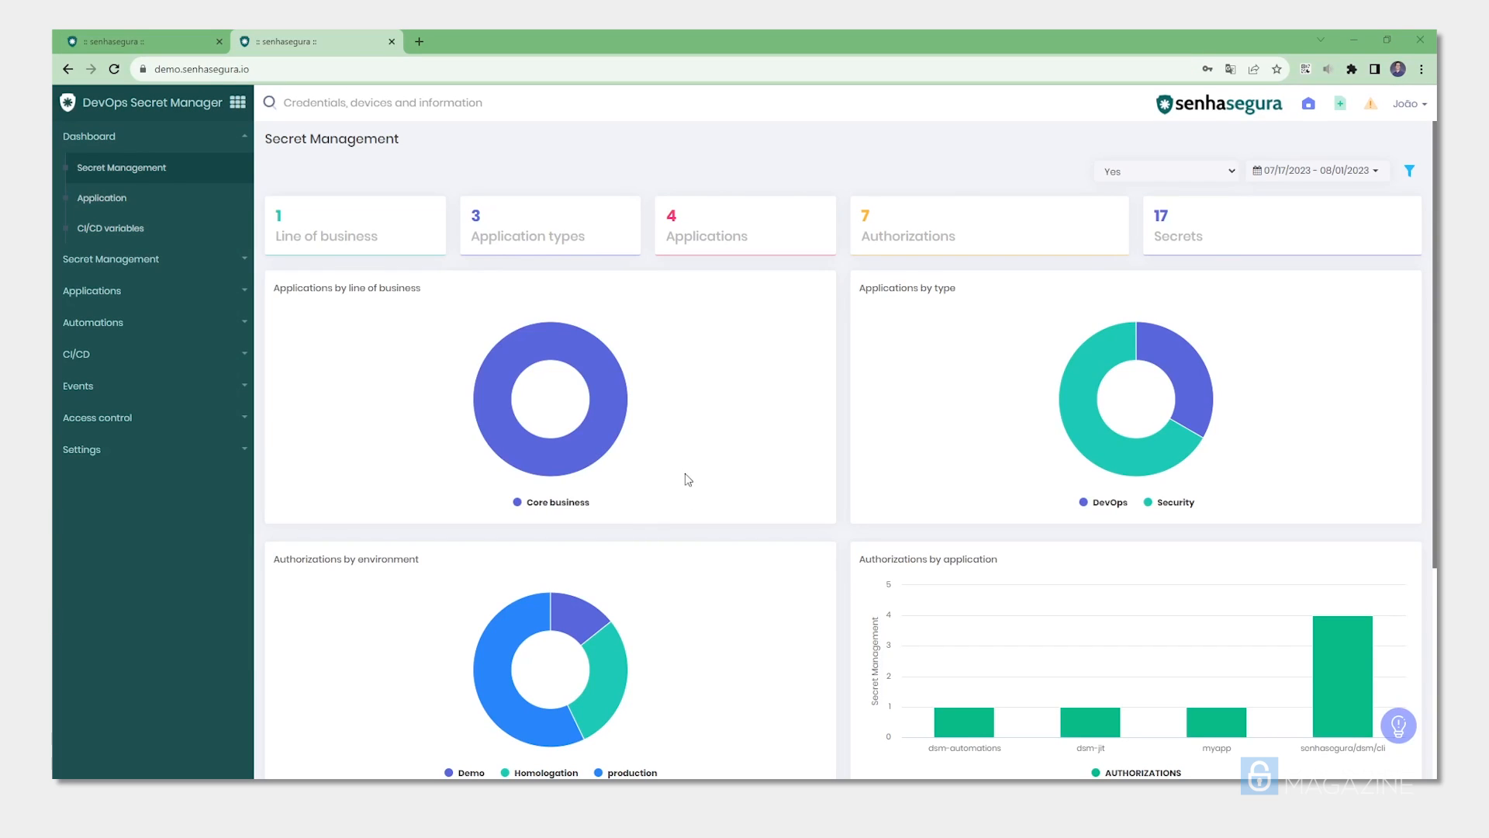
{"action": "mouse_move", "coordinate": [1187, 420]}
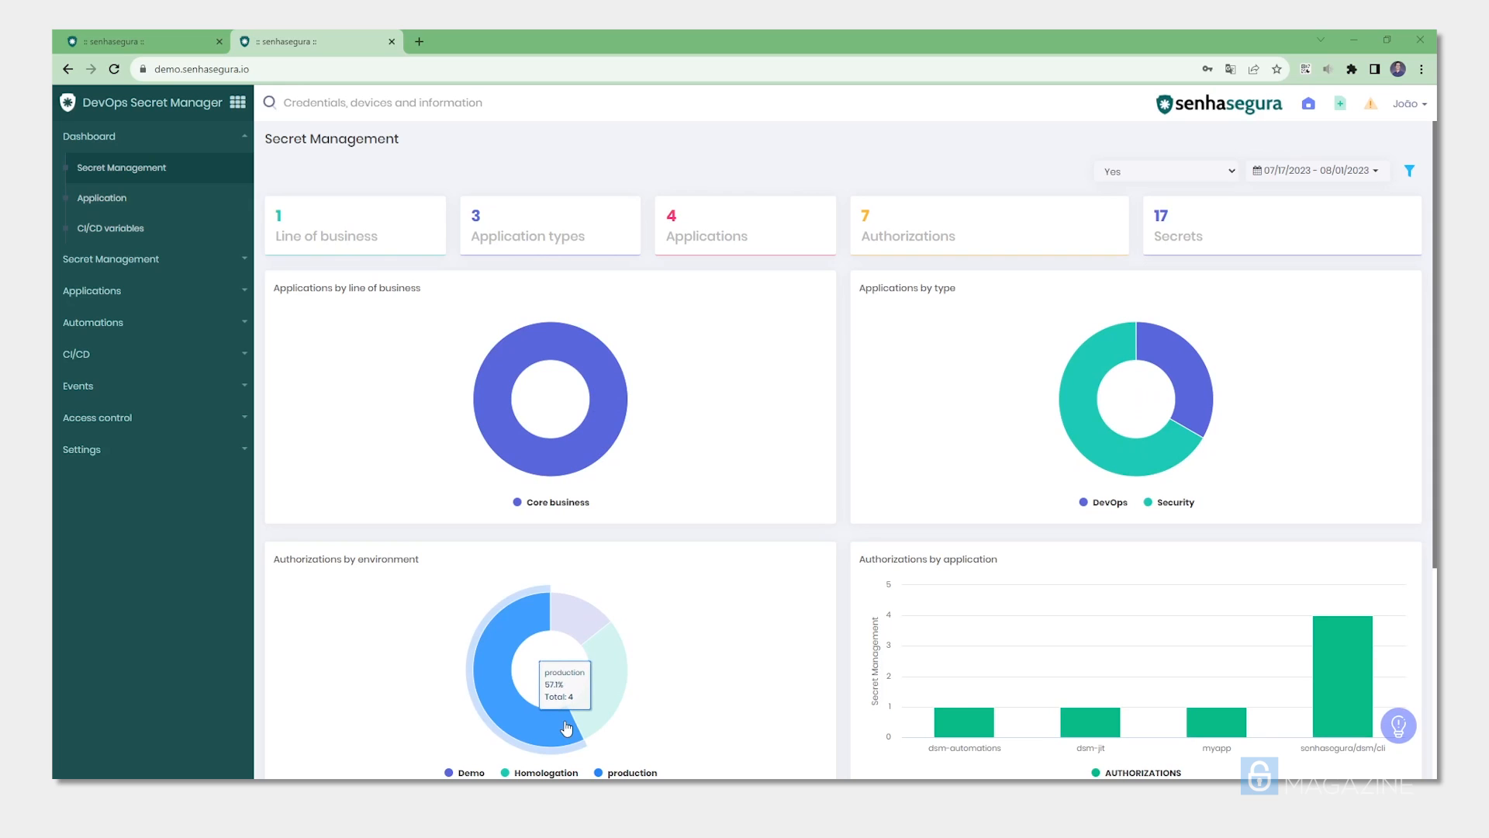
{"action": "left_click", "coordinate": [237, 103]}
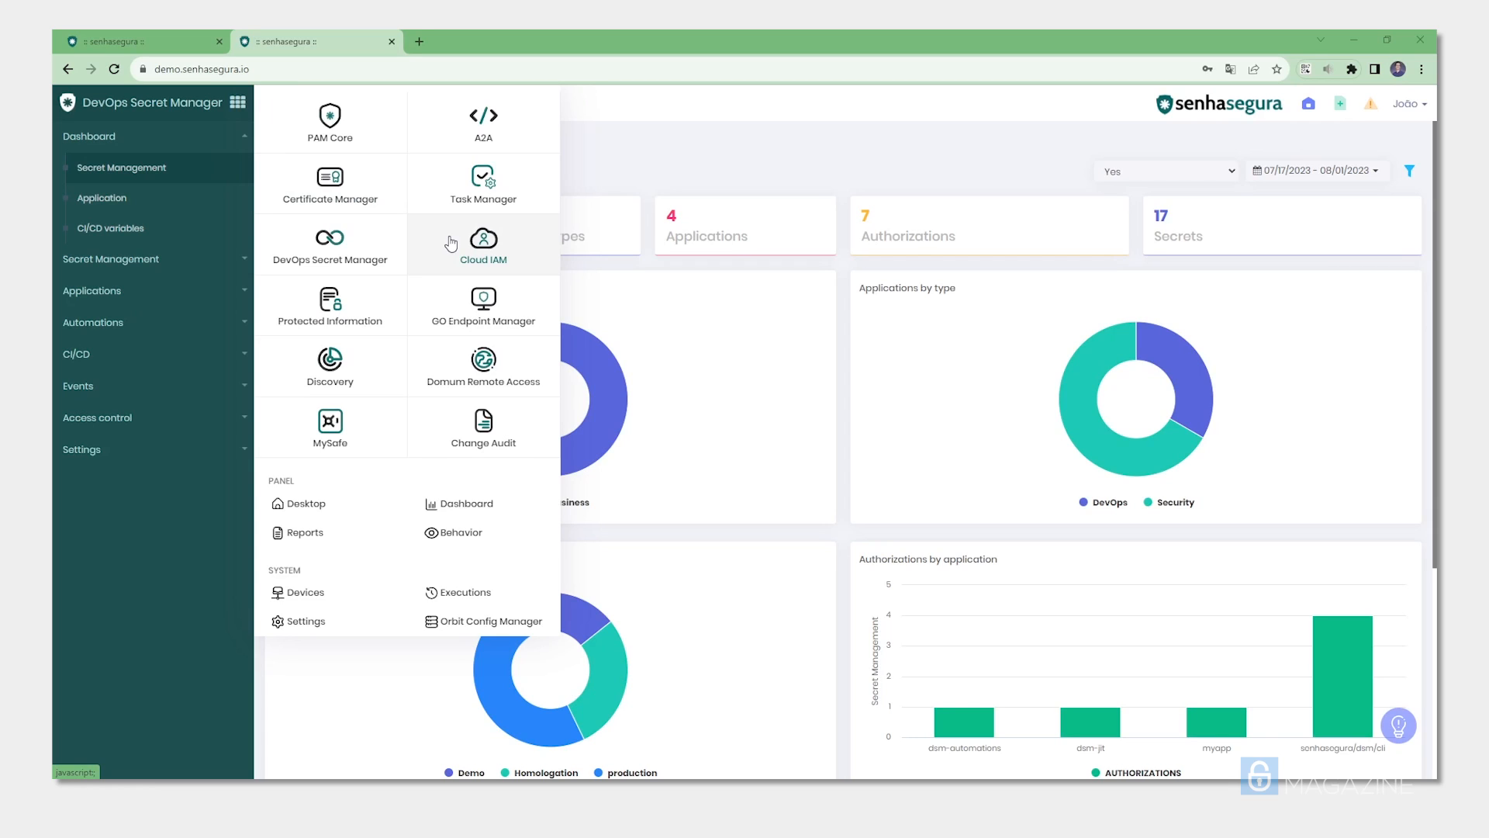
{"action": "left_click", "coordinate": [328, 121]}
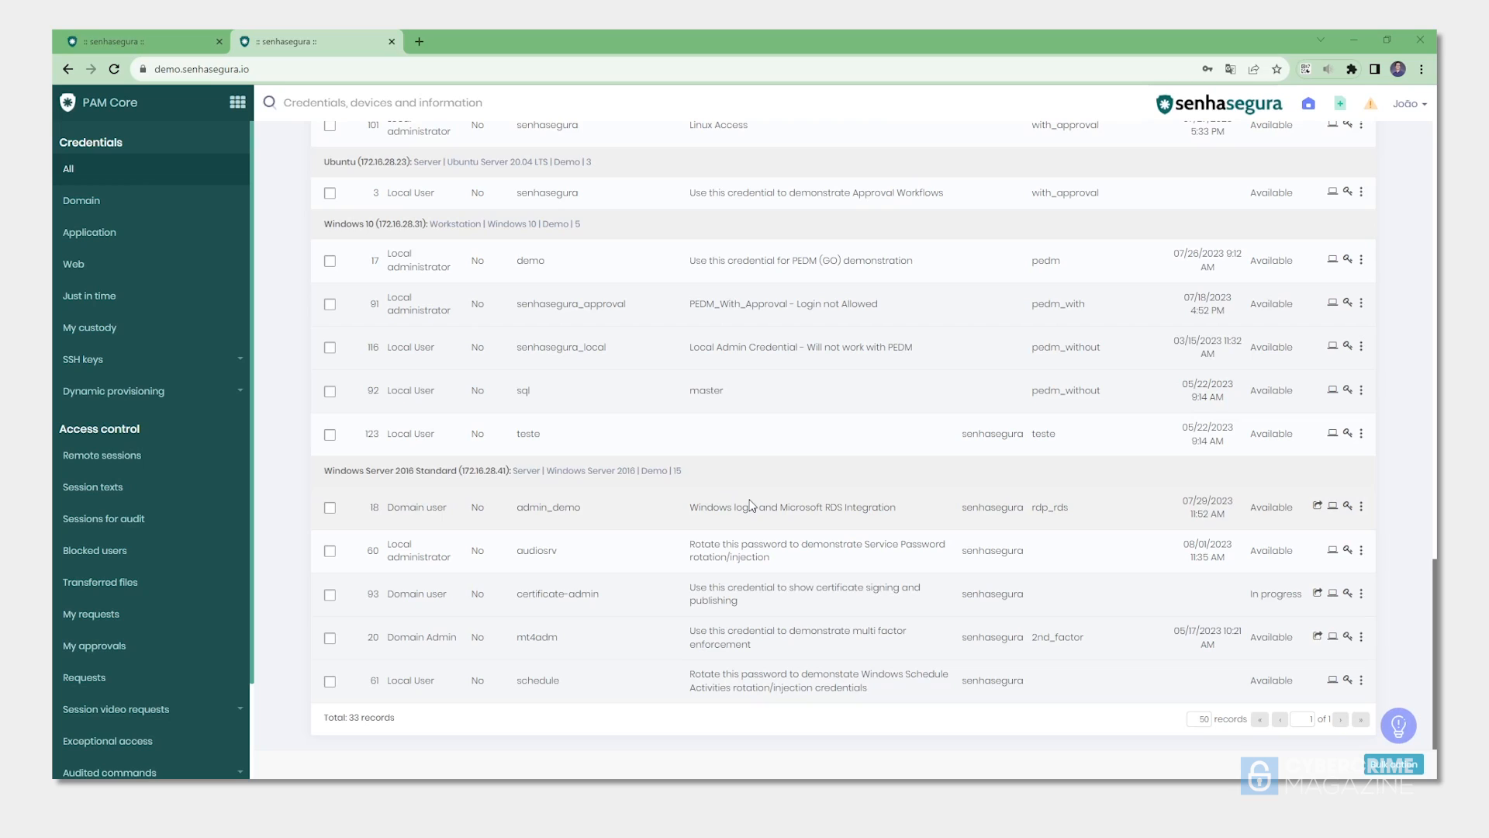
{"action": "mouse_move", "coordinate": [946, 516]}
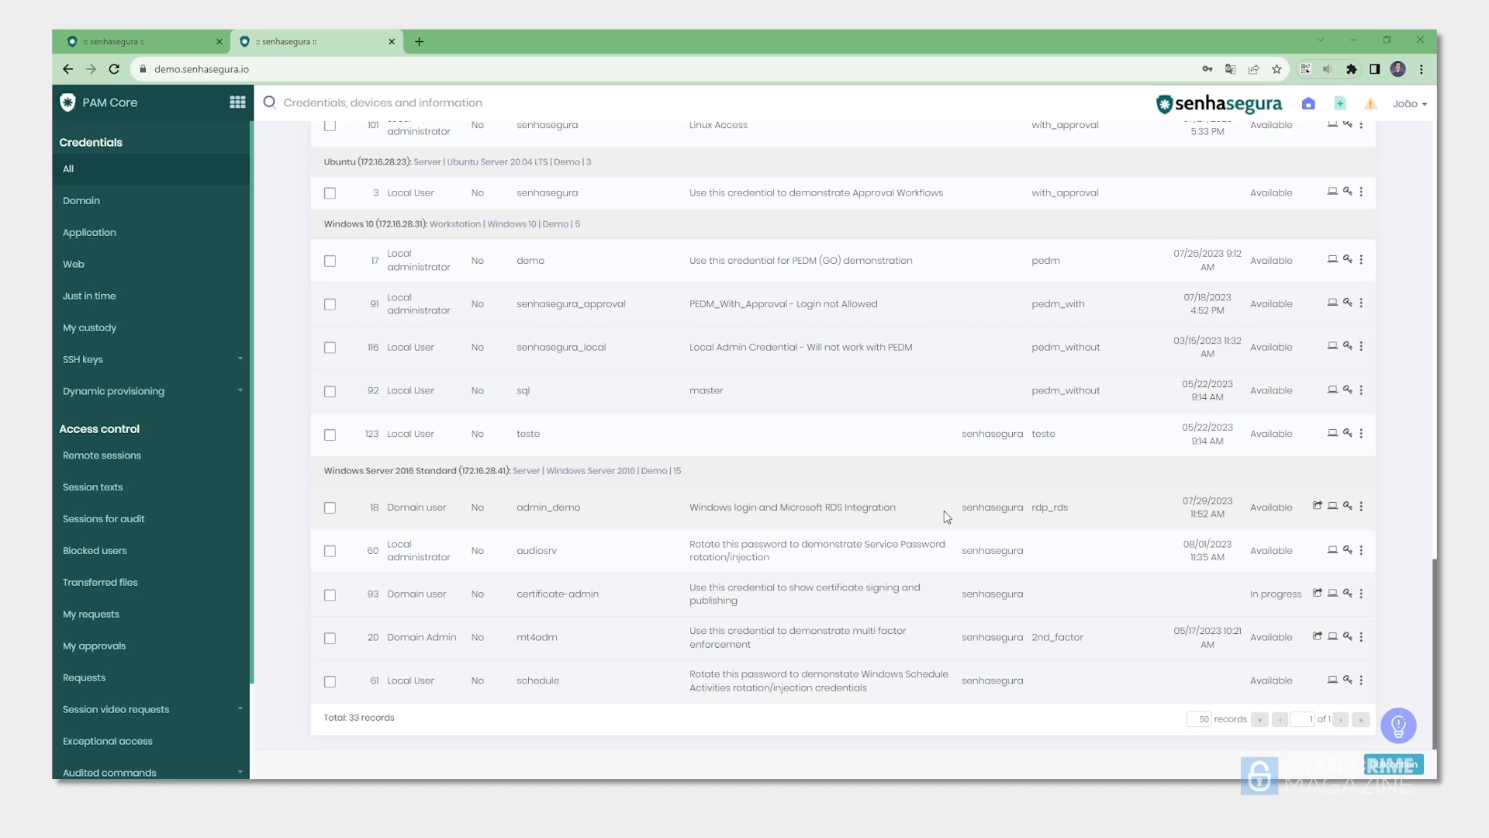
Start a remote Windows Server 2016 session with admin_demo, then show the Remote sessions log.
{"action": "double_click", "coordinate": [993, 506]}
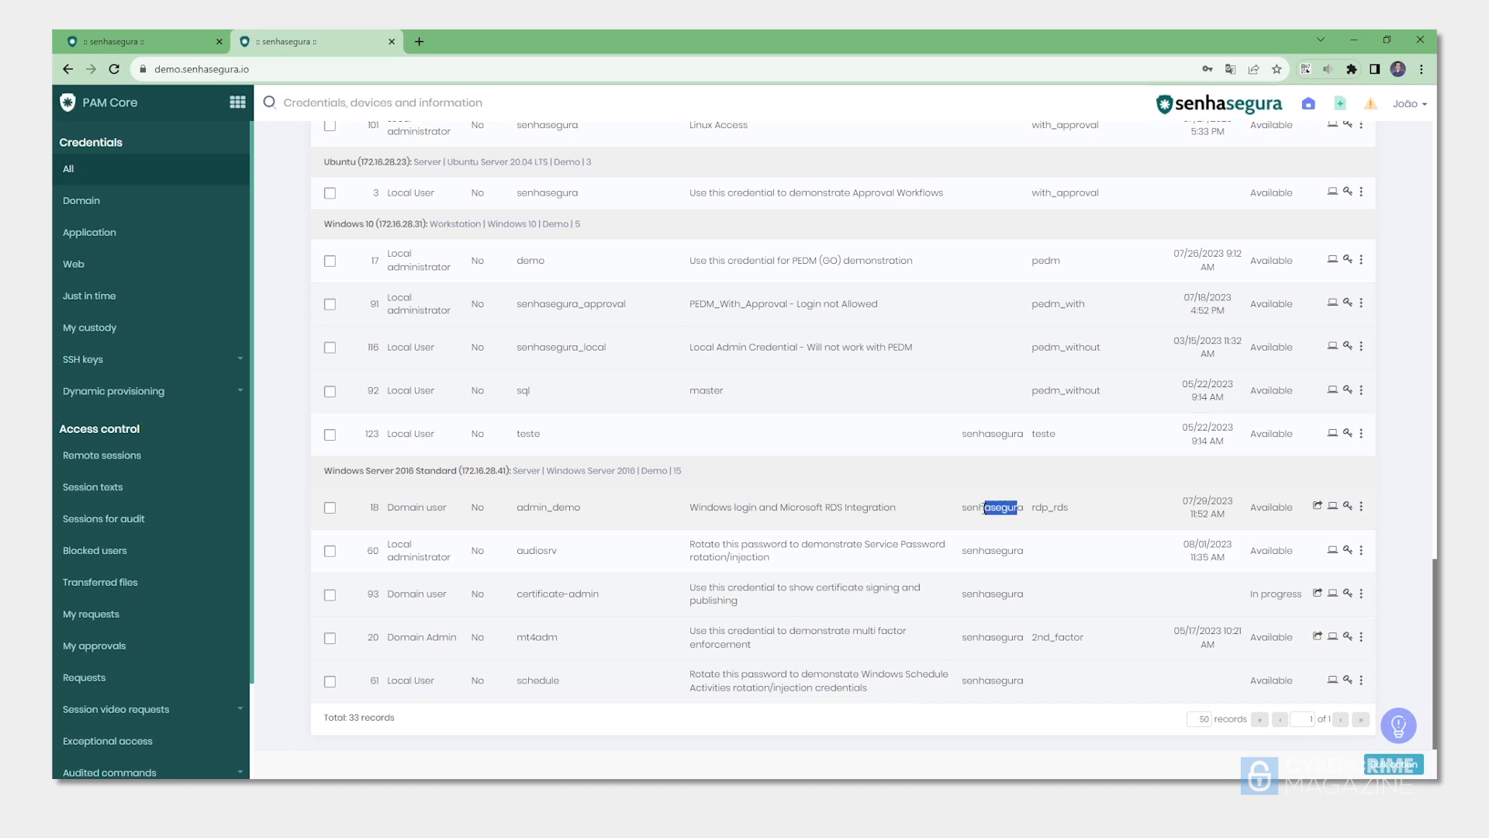
{"action": "double_click", "coordinate": [548, 506]}
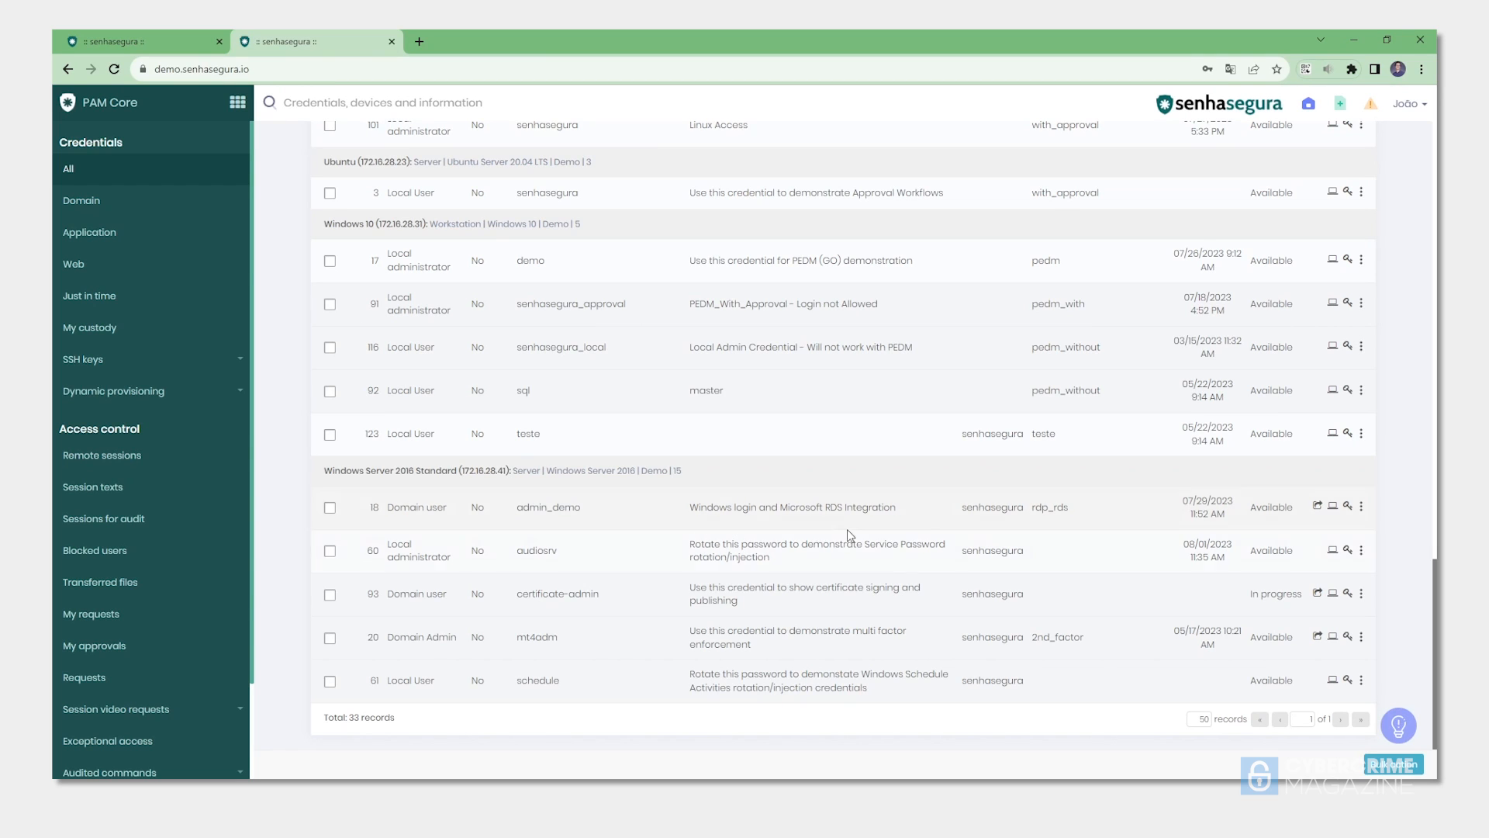
{"action": "mouse_move", "coordinate": [1307, 522]}
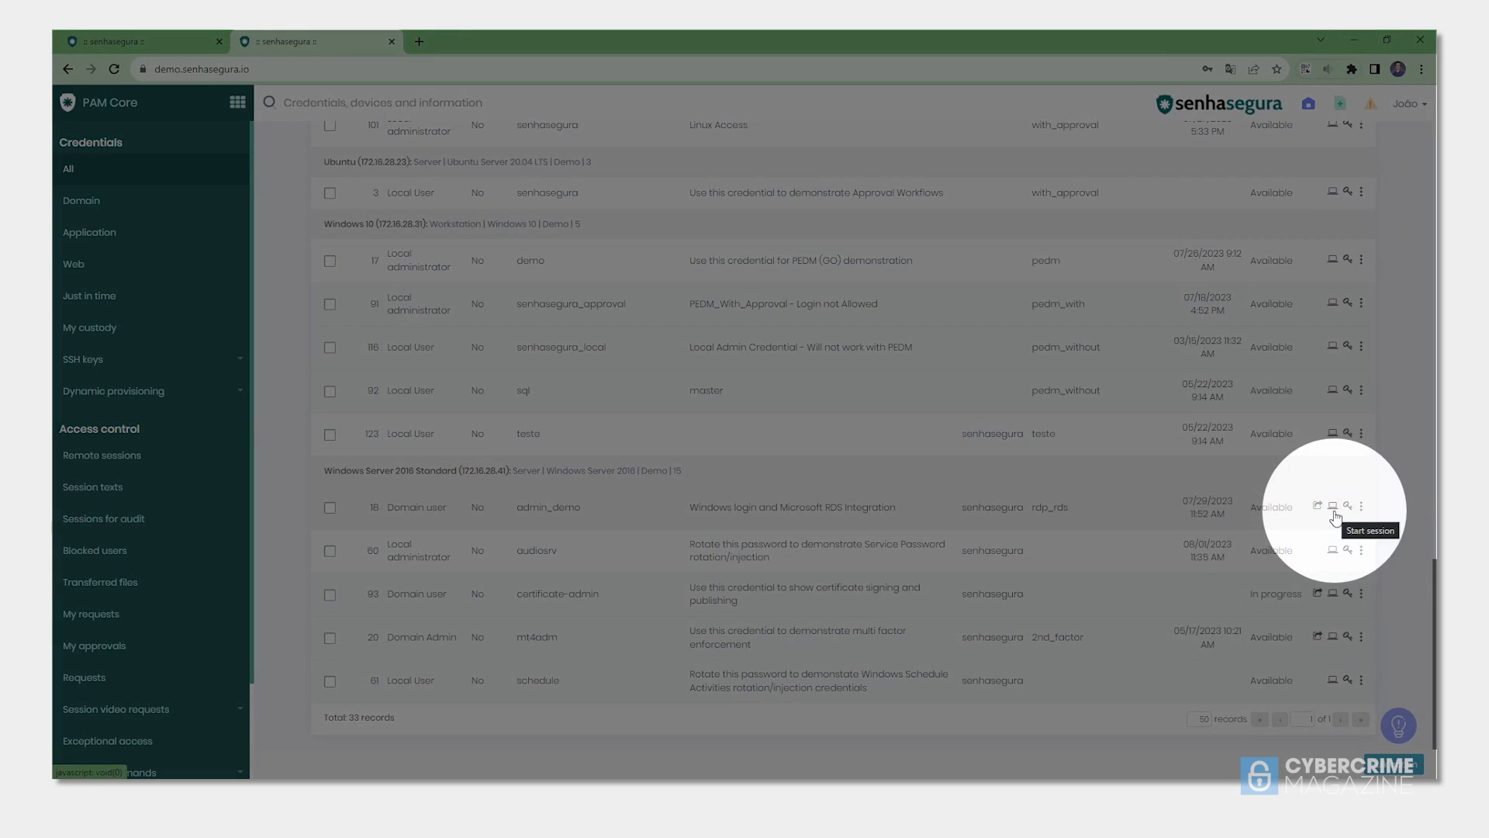
{"action": "left_click", "coordinate": [1333, 506]}
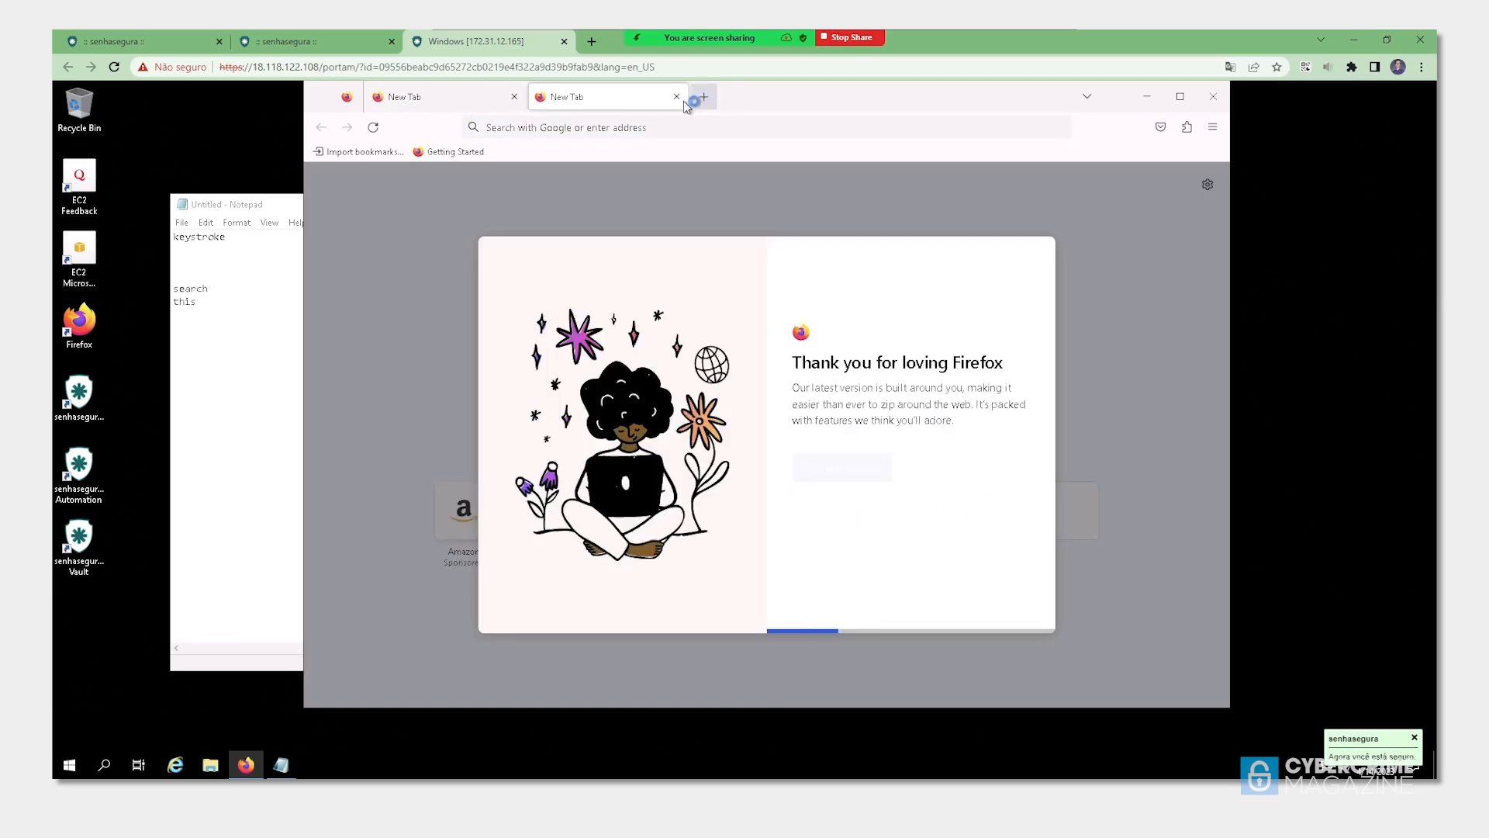
{"action": "left_click", "coordinate": [675, 96]}
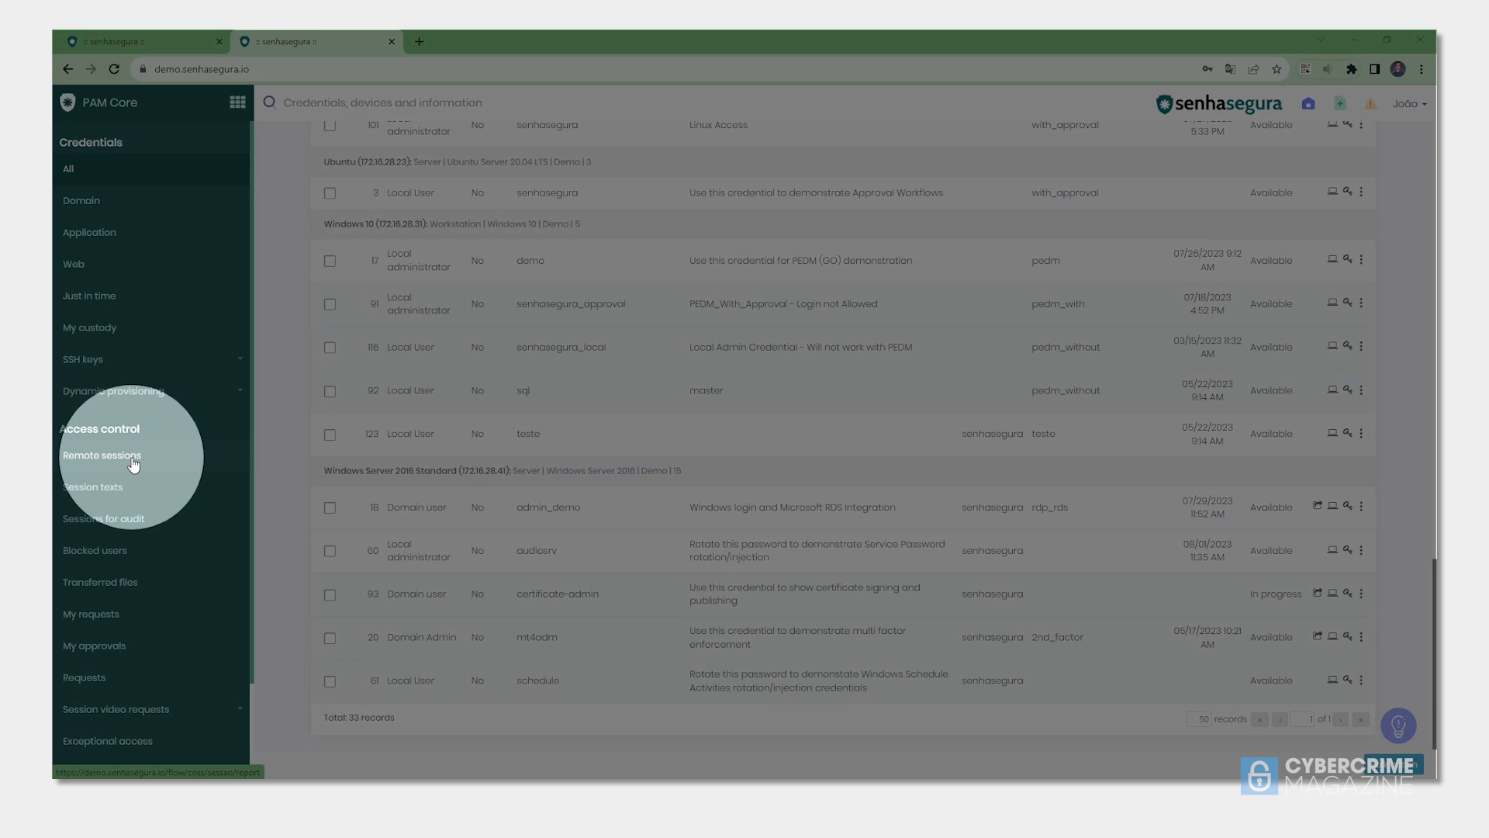
{"action": "left_click", "coordinate": [102, 455]}
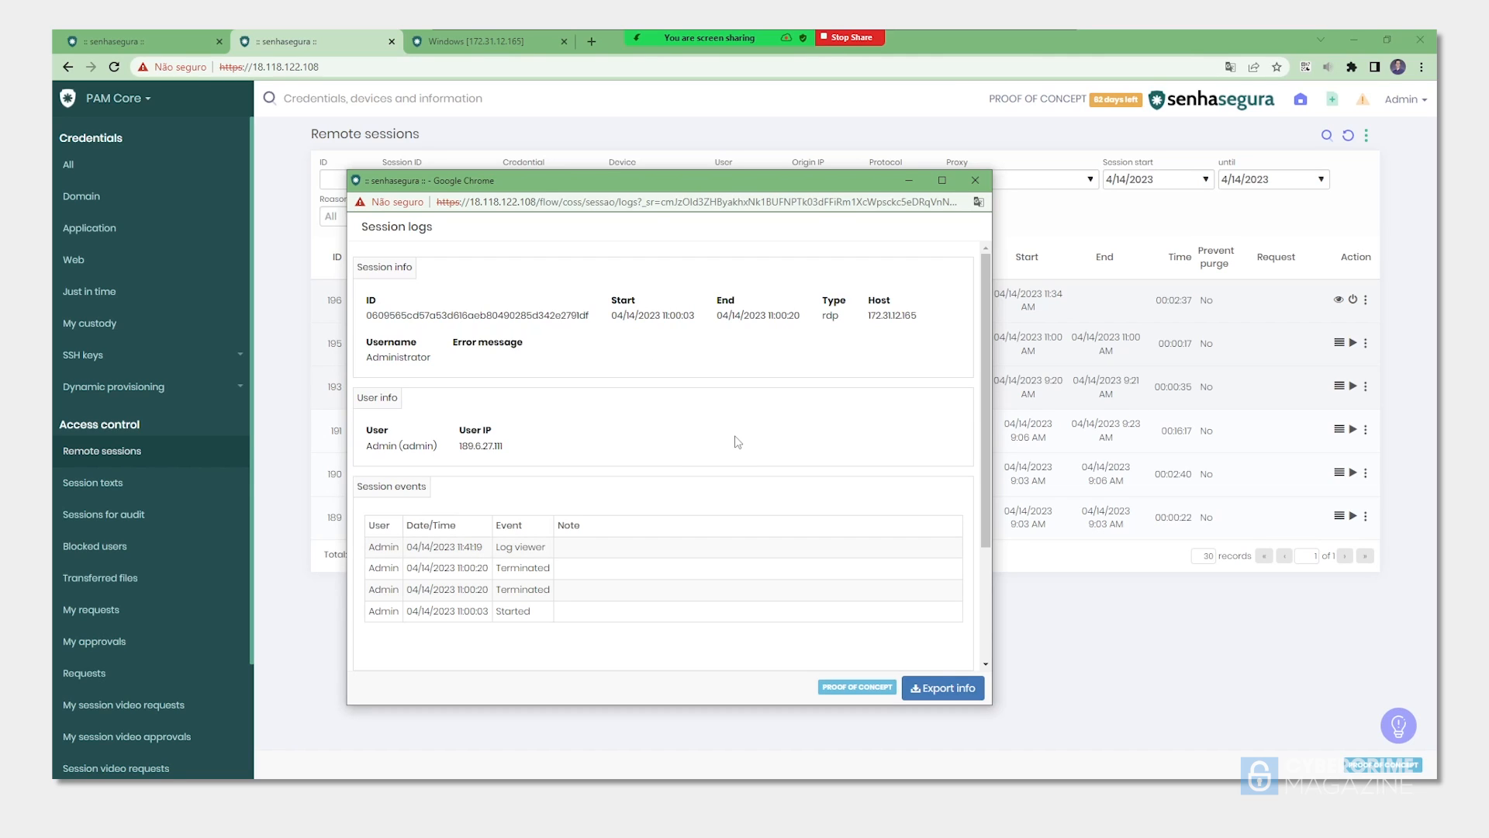
{"action": "mouse_move", "coordinate": [546, 469]}
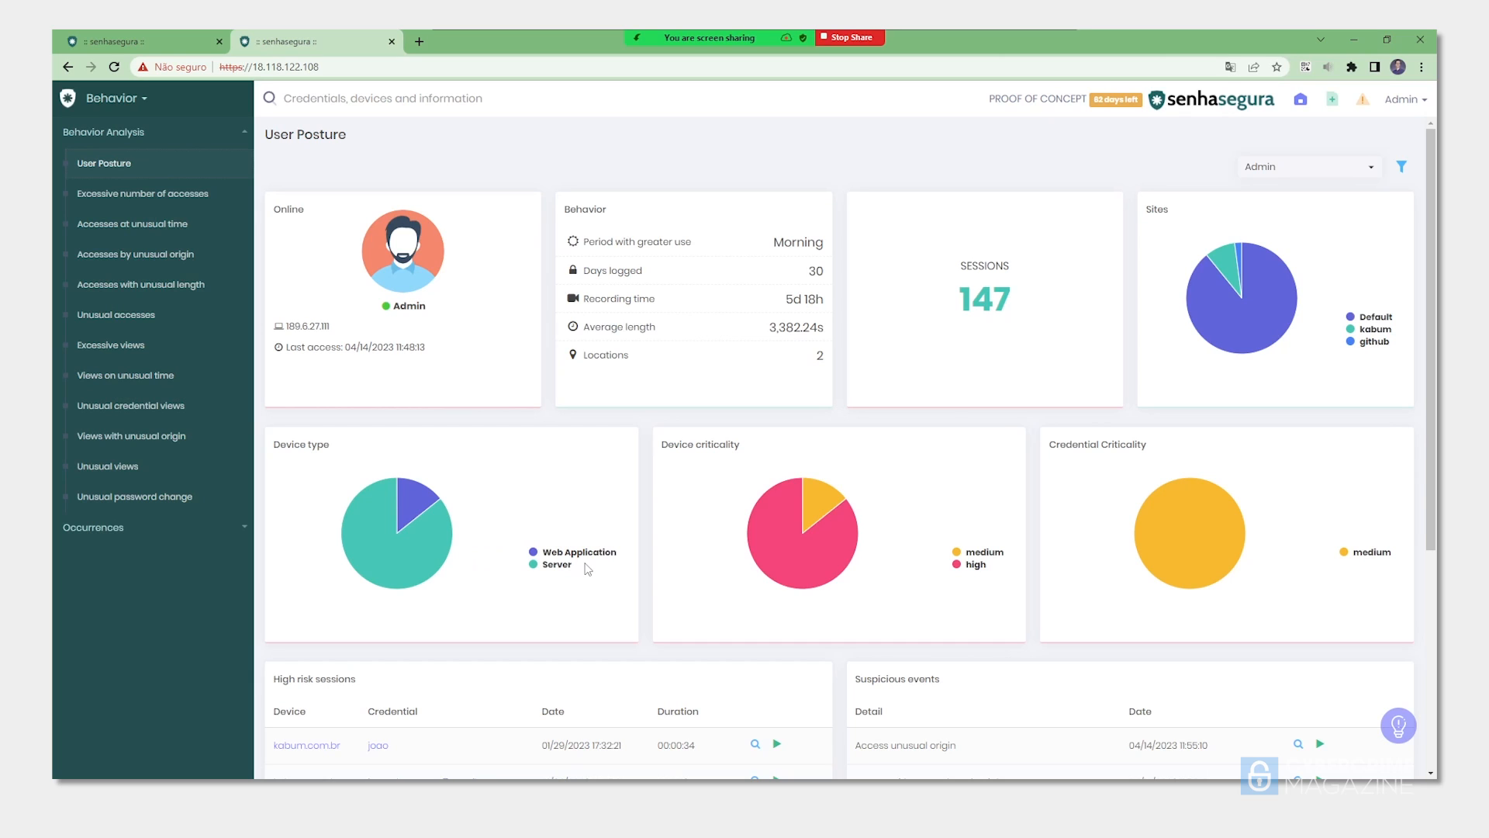
{"action": "mouse_move", "coordinate": [827, 262]}
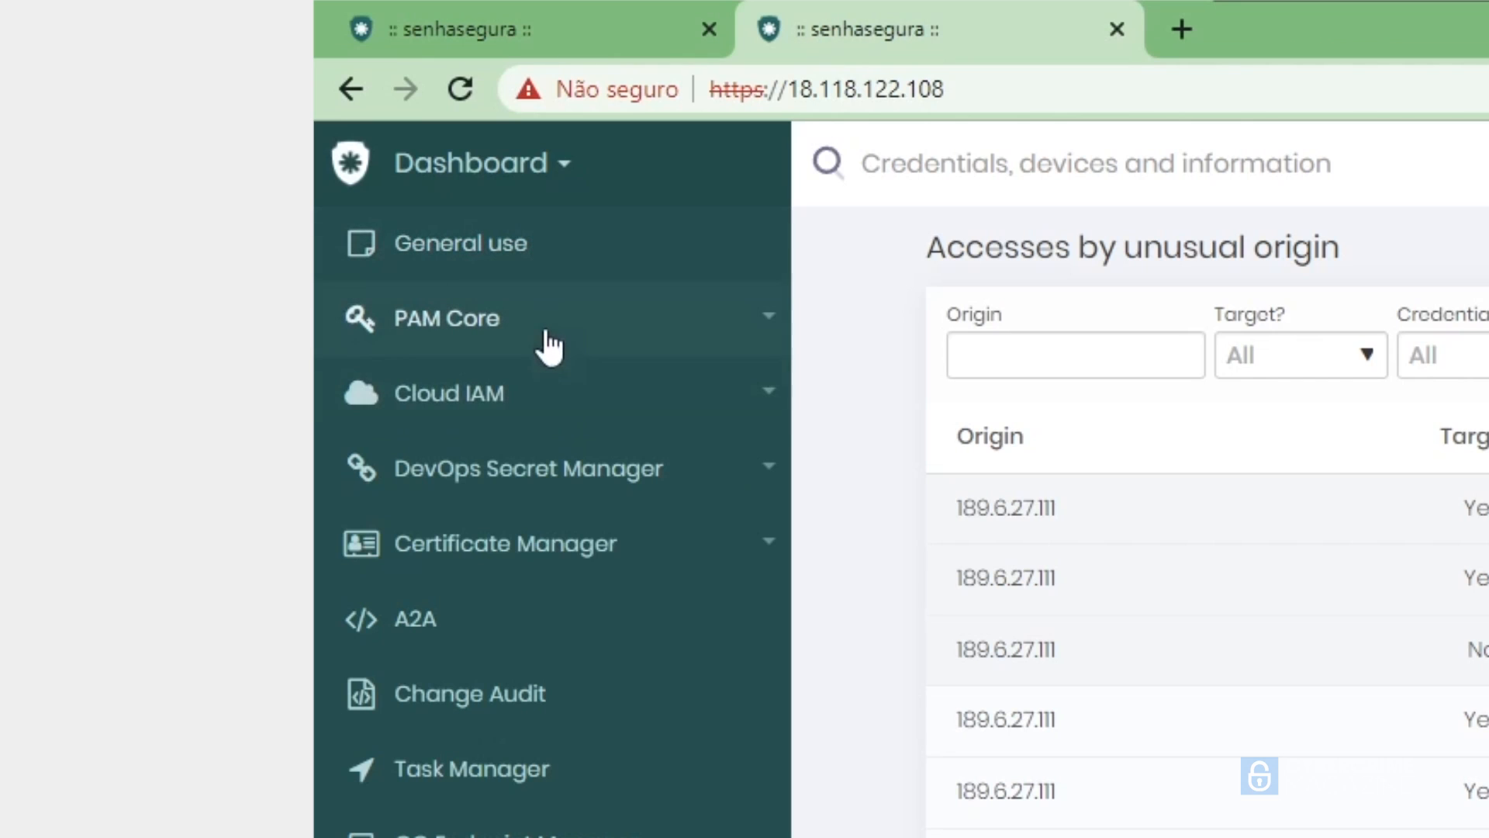
Show the PAM Core Threats dashboard and scroll through access, custody and risk-user tables.
{"action": "left_click", "coordinate": [447, 318]}
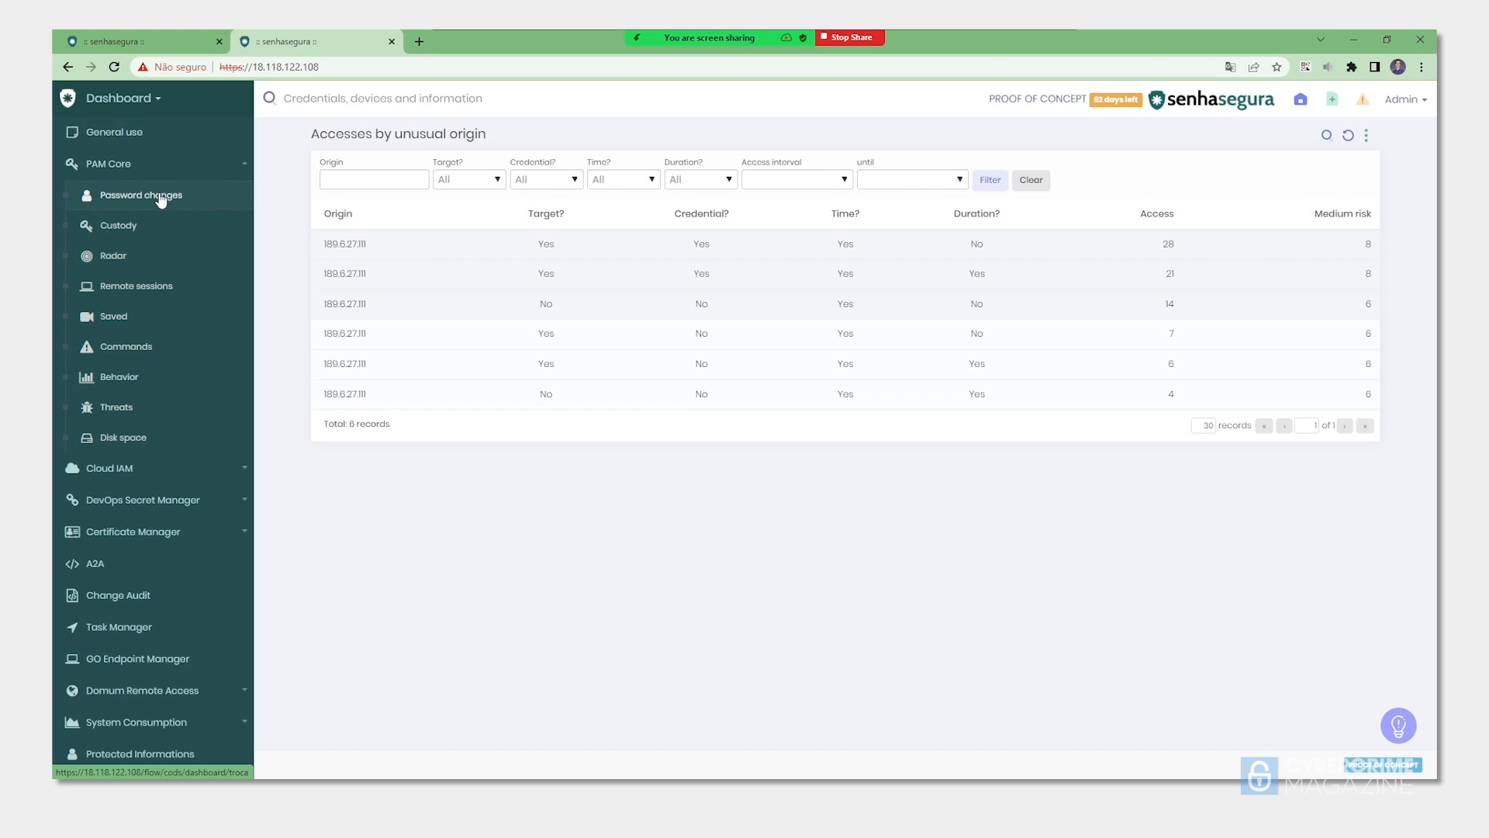
{"action": "left_click", "coordinate": [141, 195]}
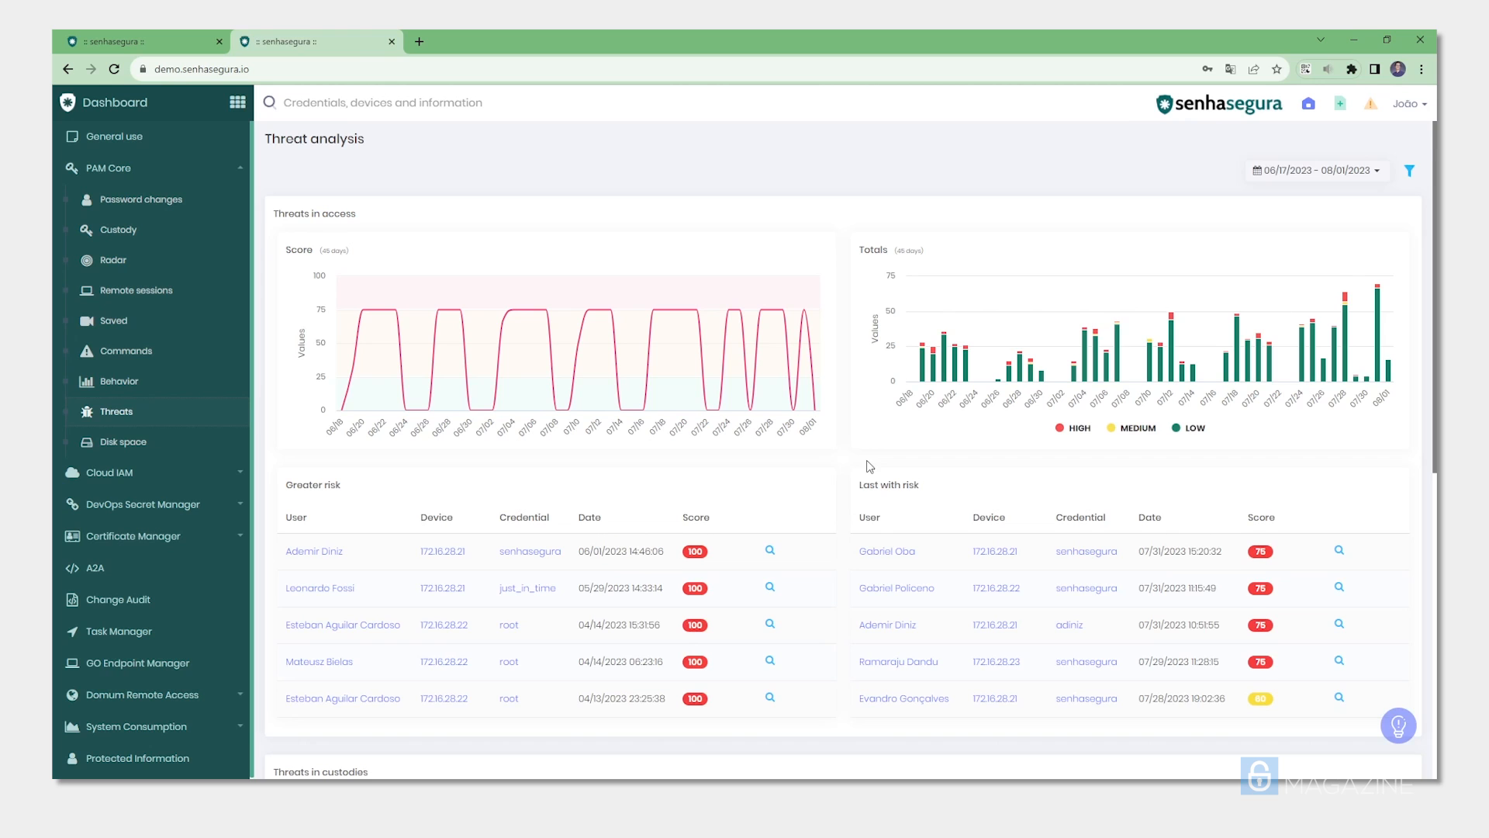
{"action": "scroll", "scroll_direction": "down", "scroll_amount": 3}
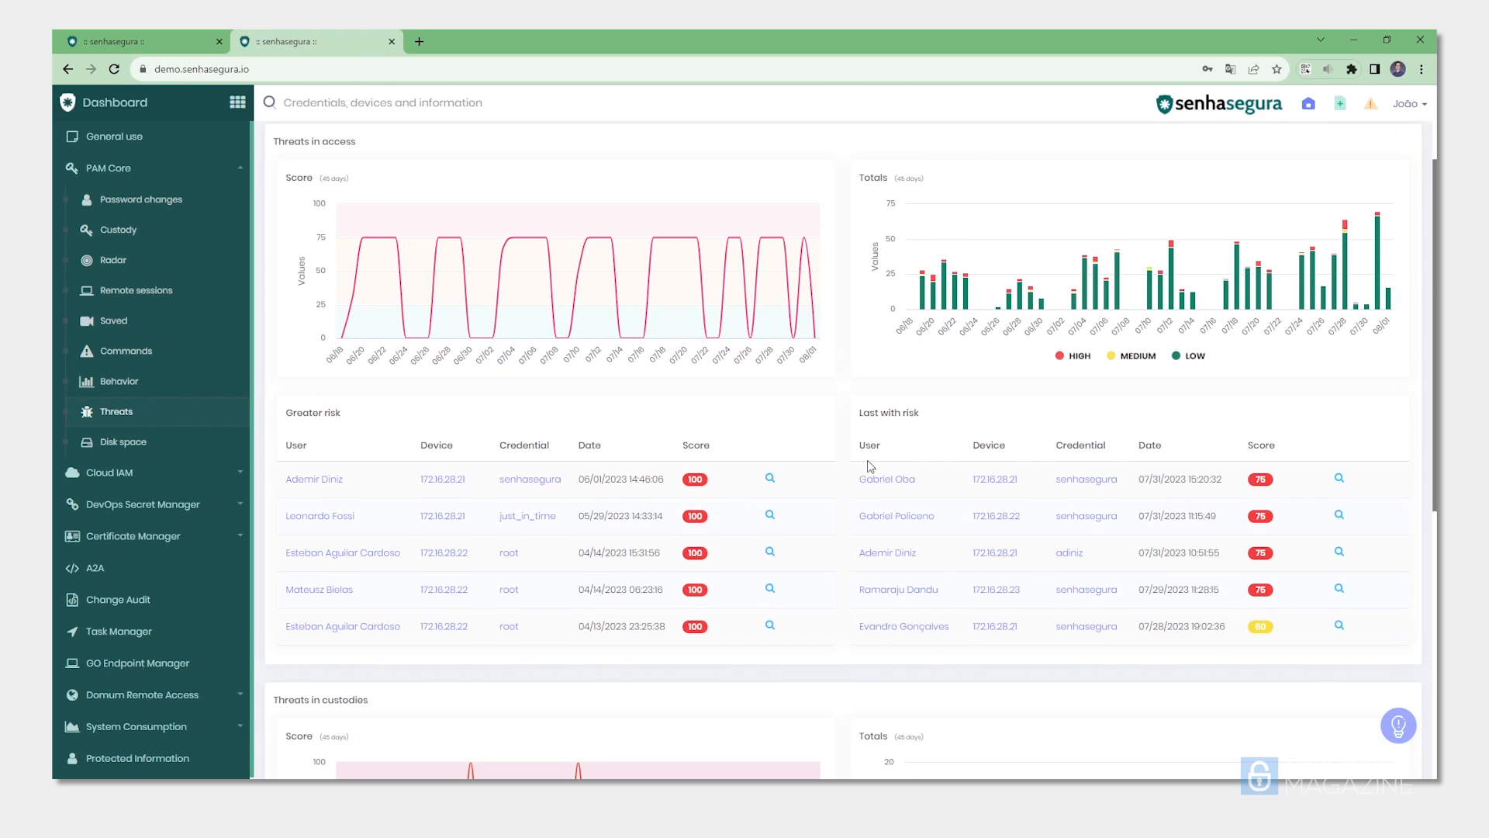
{"action": "scroll", "scroll_direction": "down", "scroll_amount": 3}
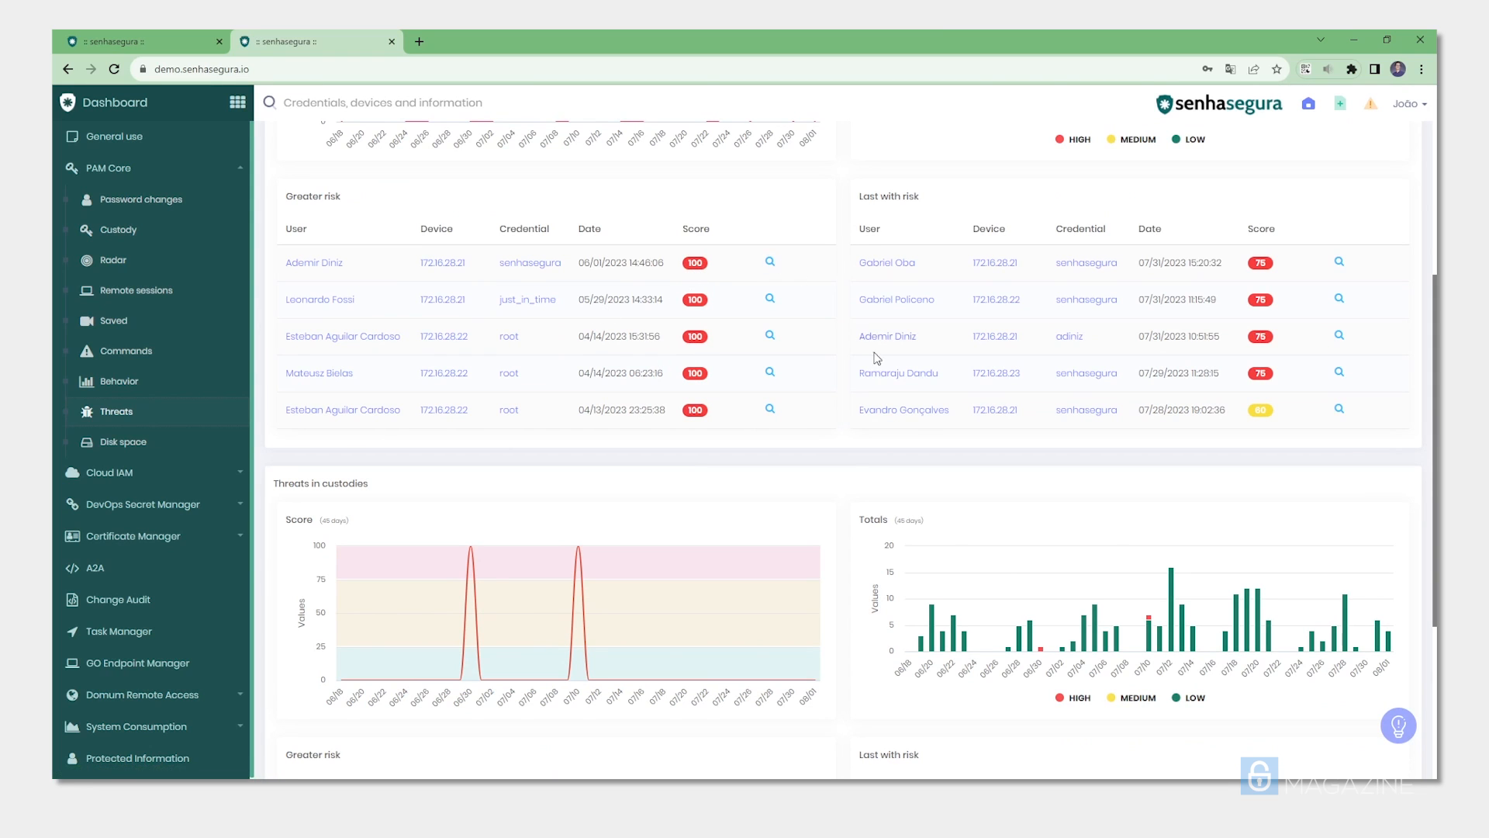
{"action": "scroll", "scroll_direction": "down", "scroll_amount": 3}
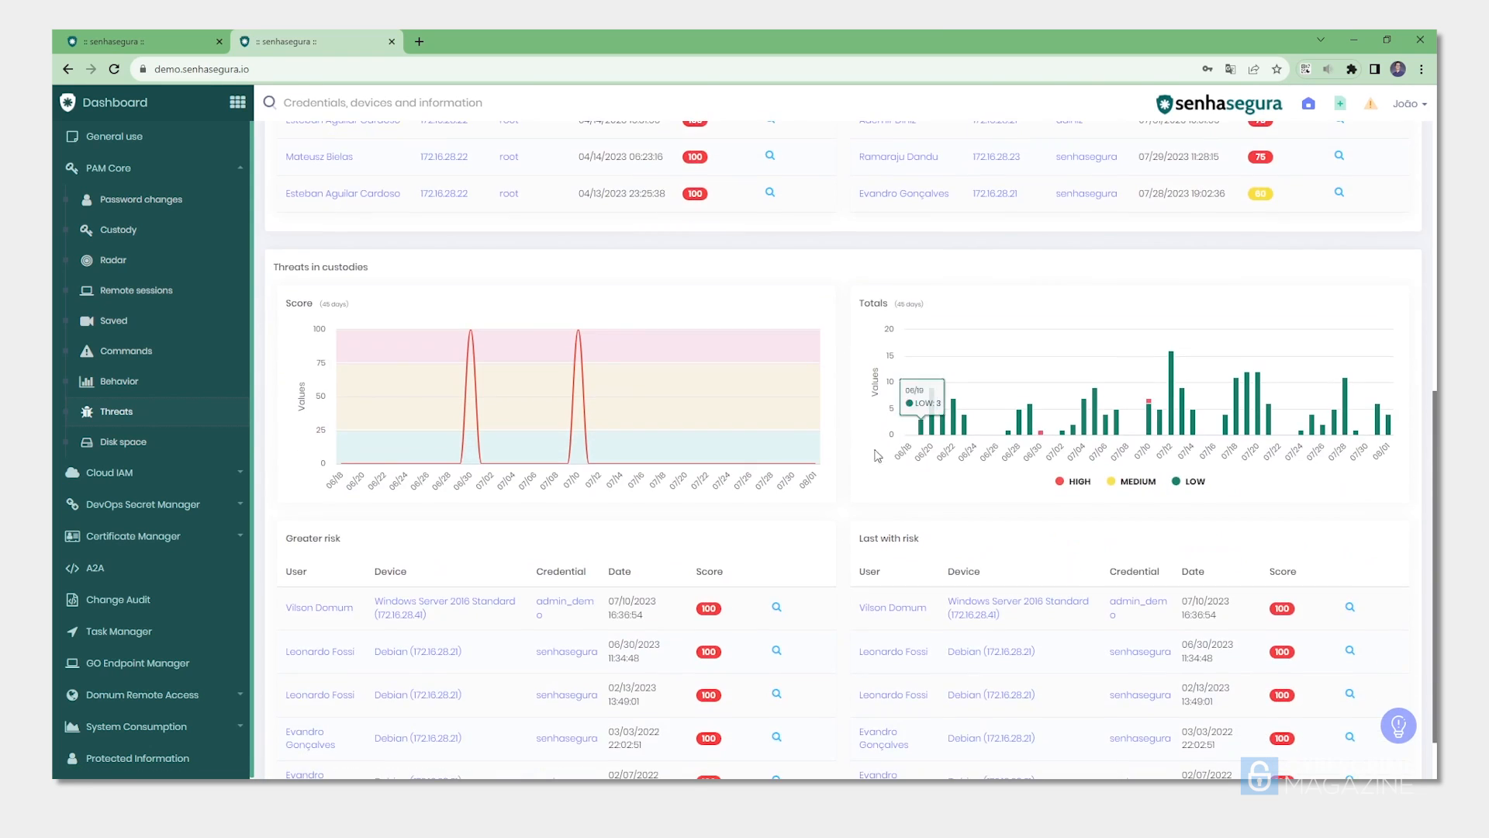
{"action": "scroll", "scroll_direction": "down", "scroll_amount": 3}
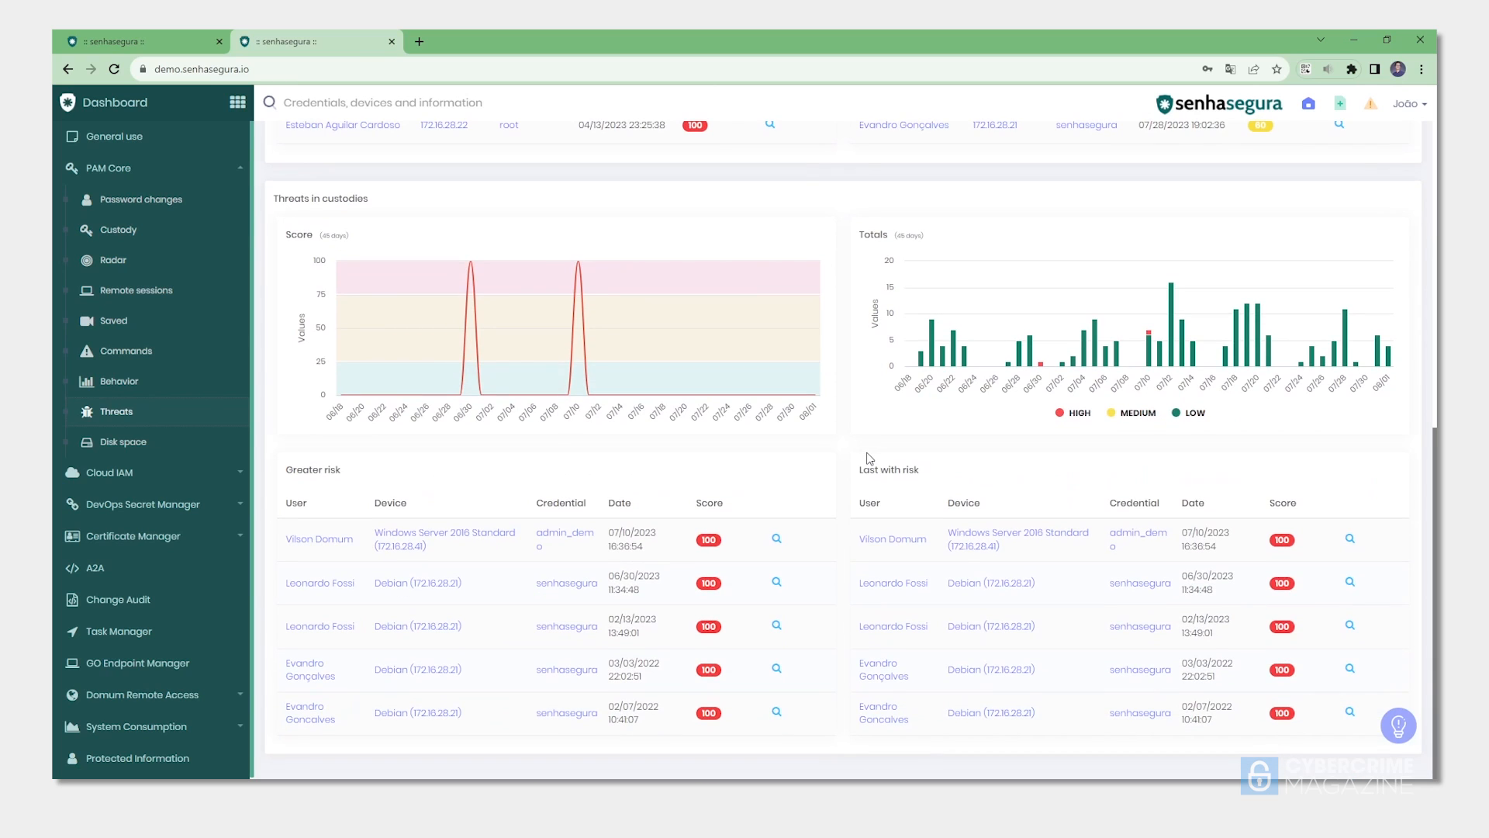